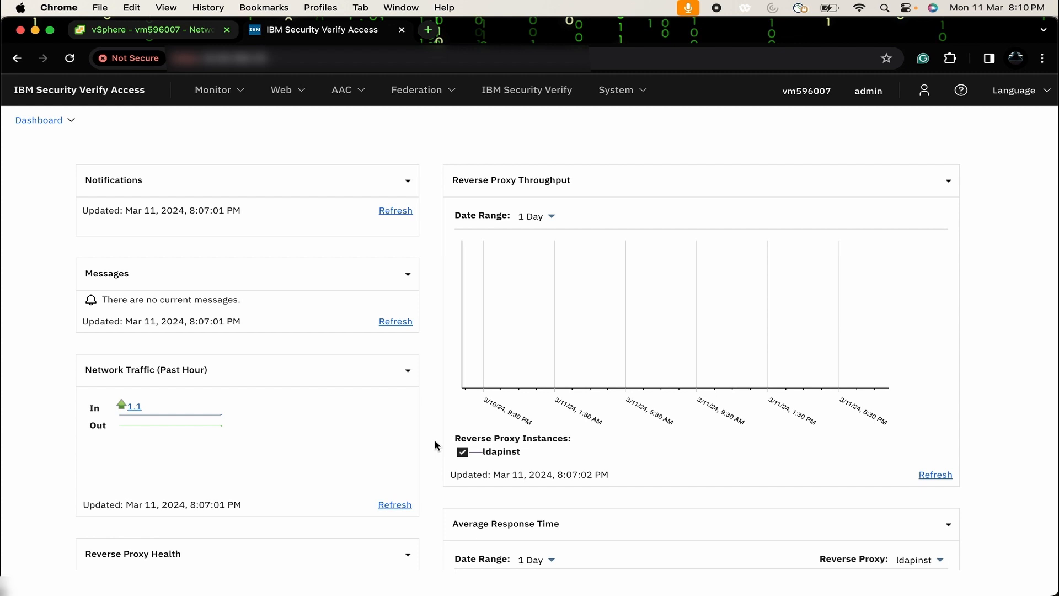
Step: Open System > Network Settings > Interfaces, listing interface 1.1 and loopback
left_click(615, 90)
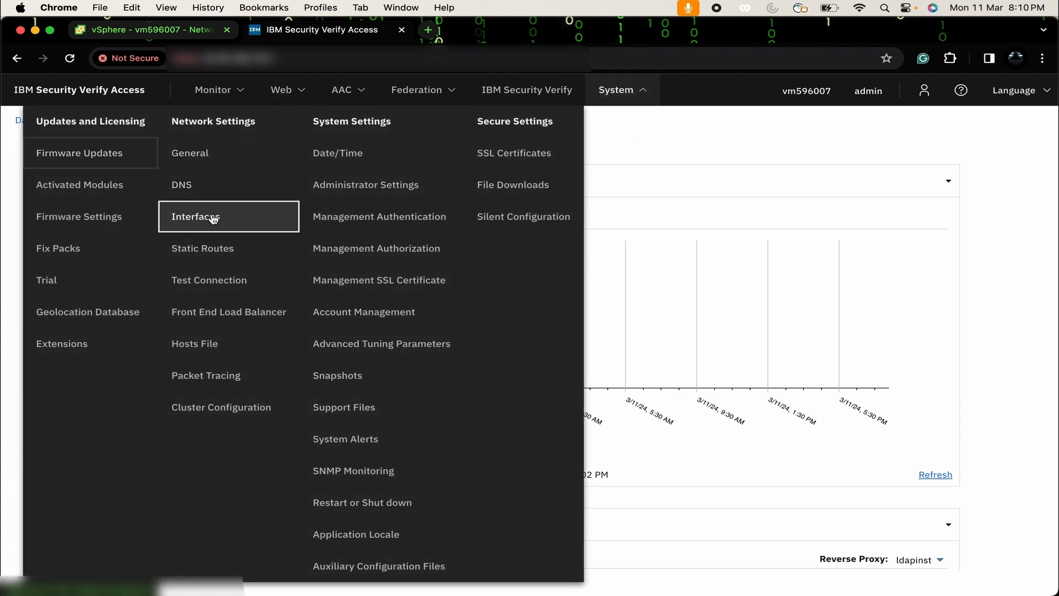
left_click(196, 216)
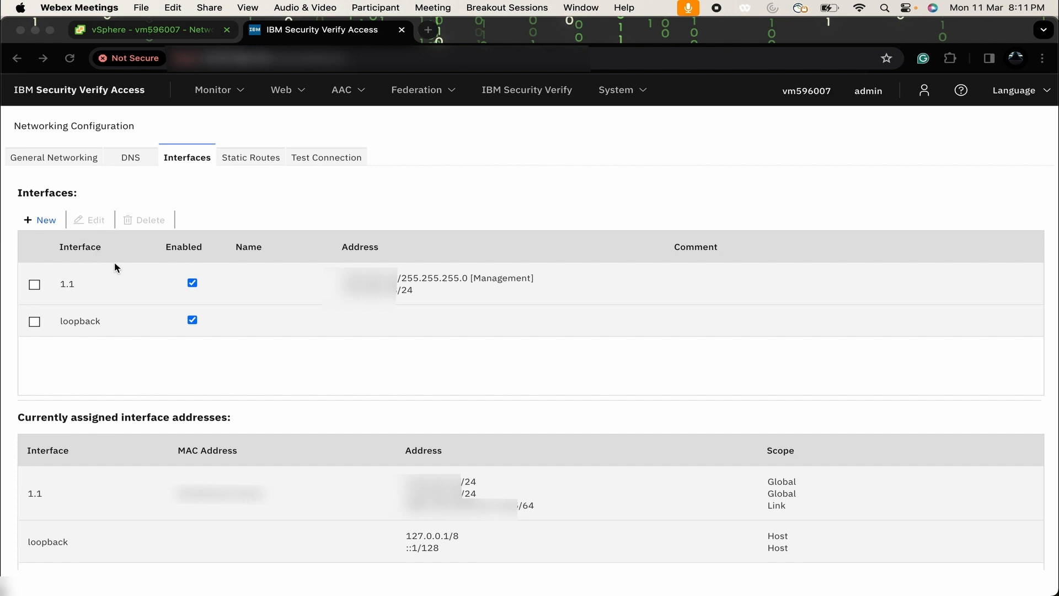
mouse_move(92, 302)
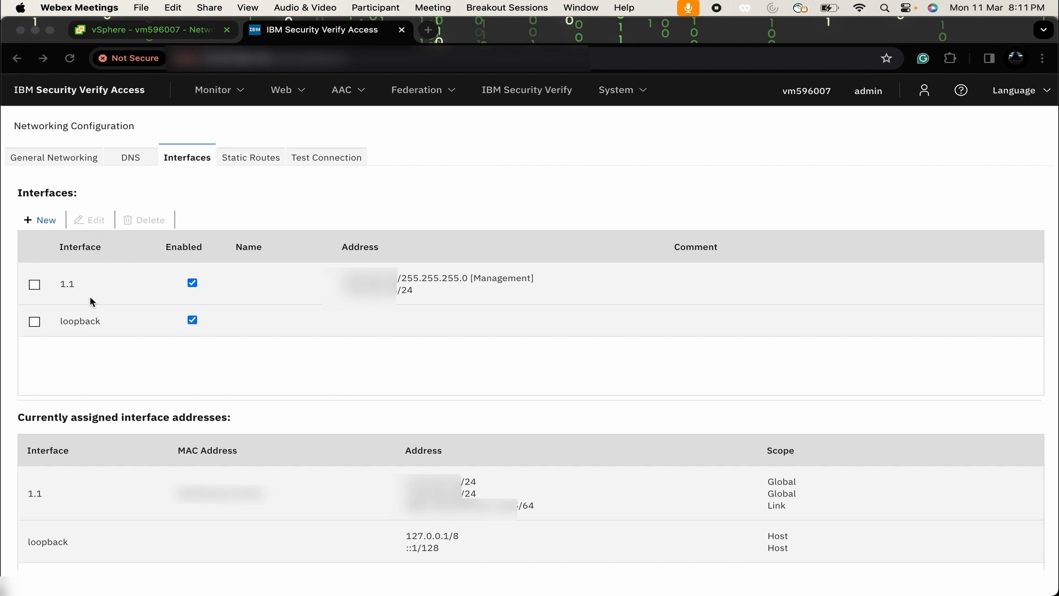
mouse_move(73, 279)
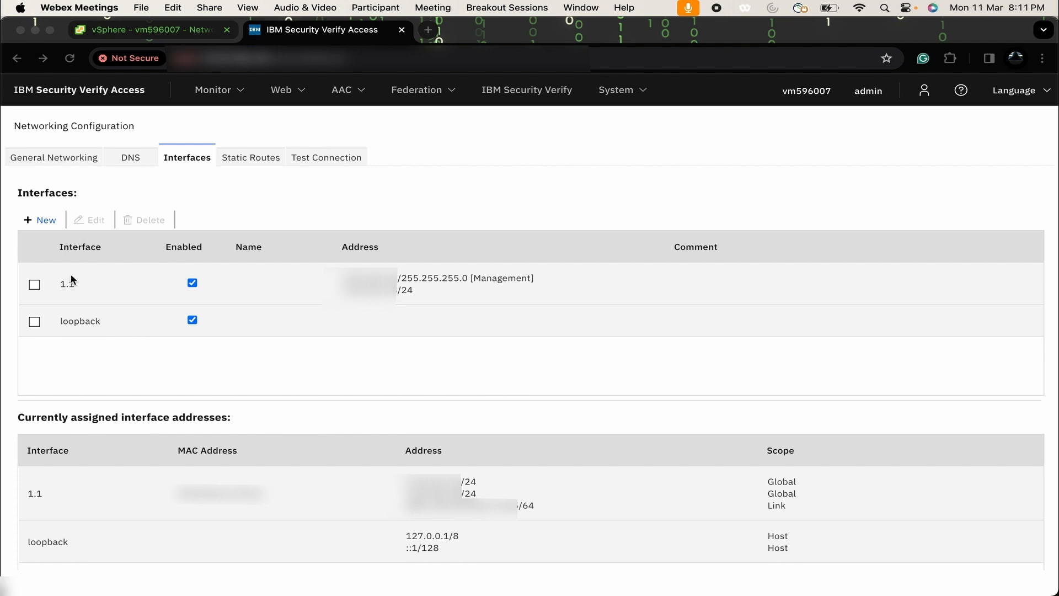
mouse_move(101, 284)
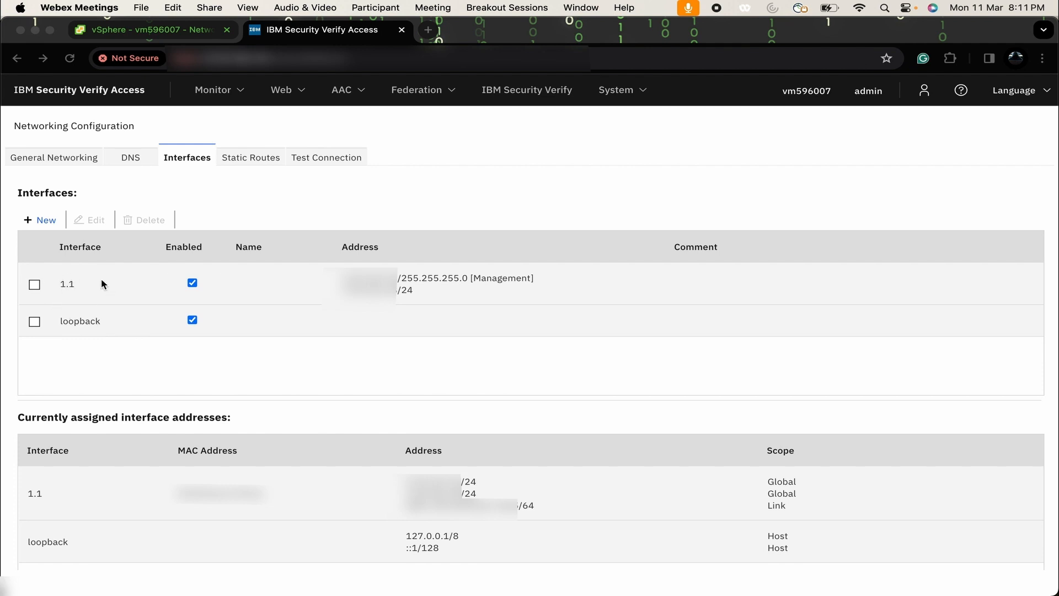
mouse_move(98, 300)
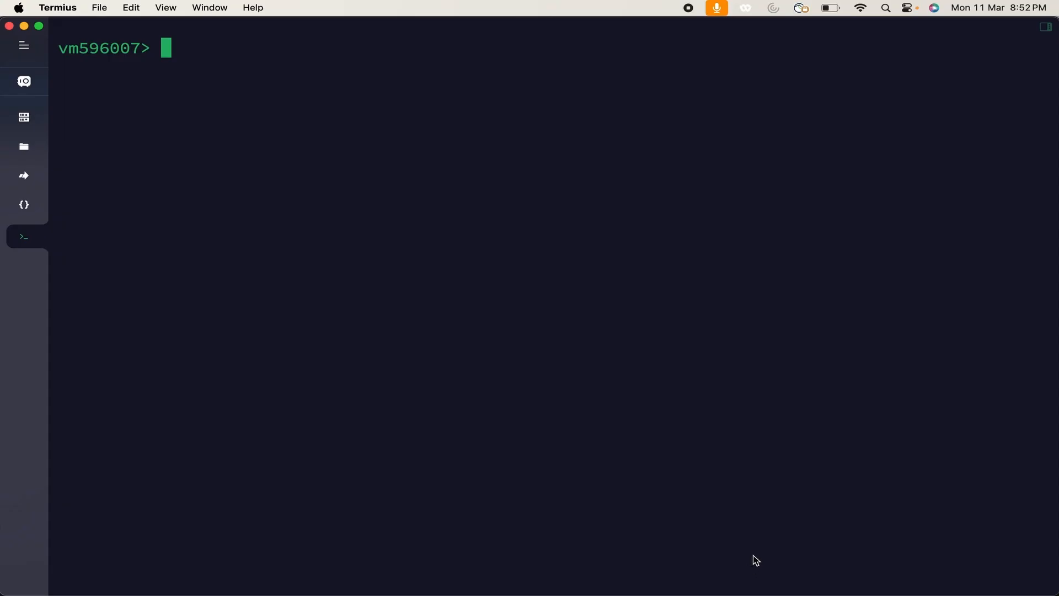
Step: Run 'network interfaces list' at the appliance CLI, showing 1.1 and loopback
type("network")
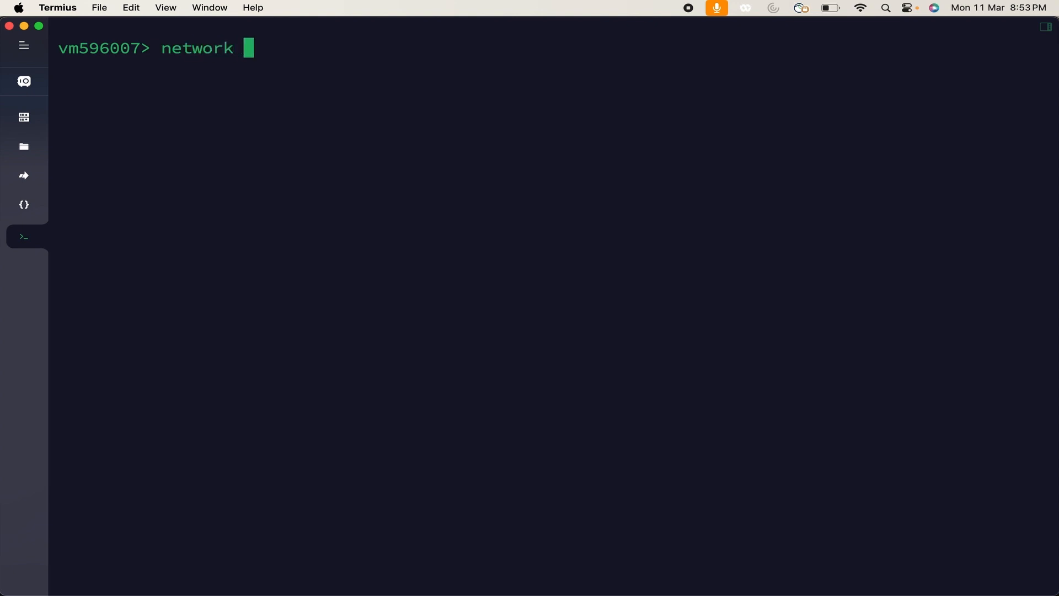
type("interf")
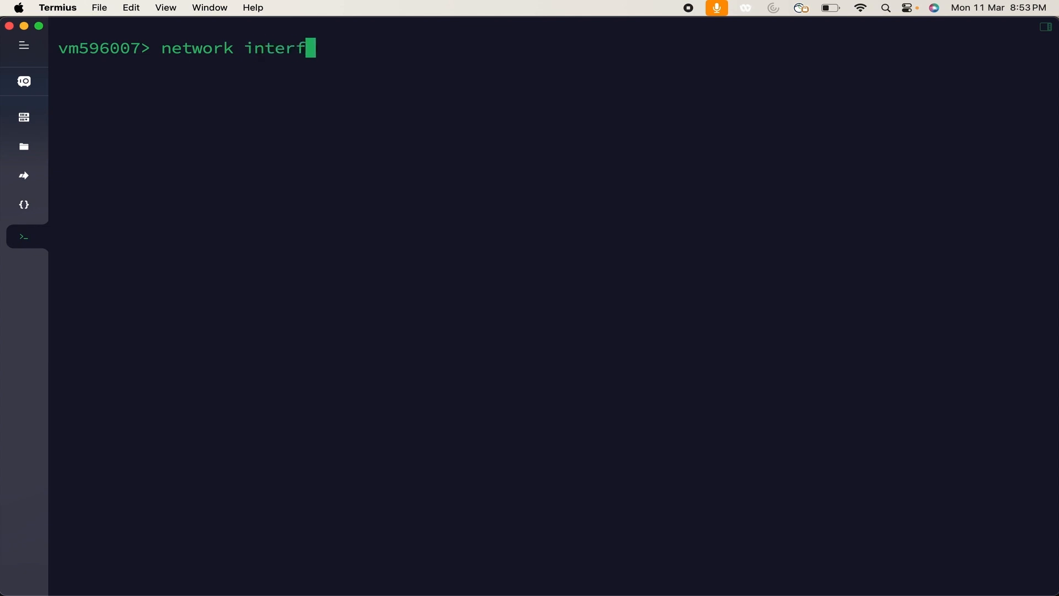
type("aces list")
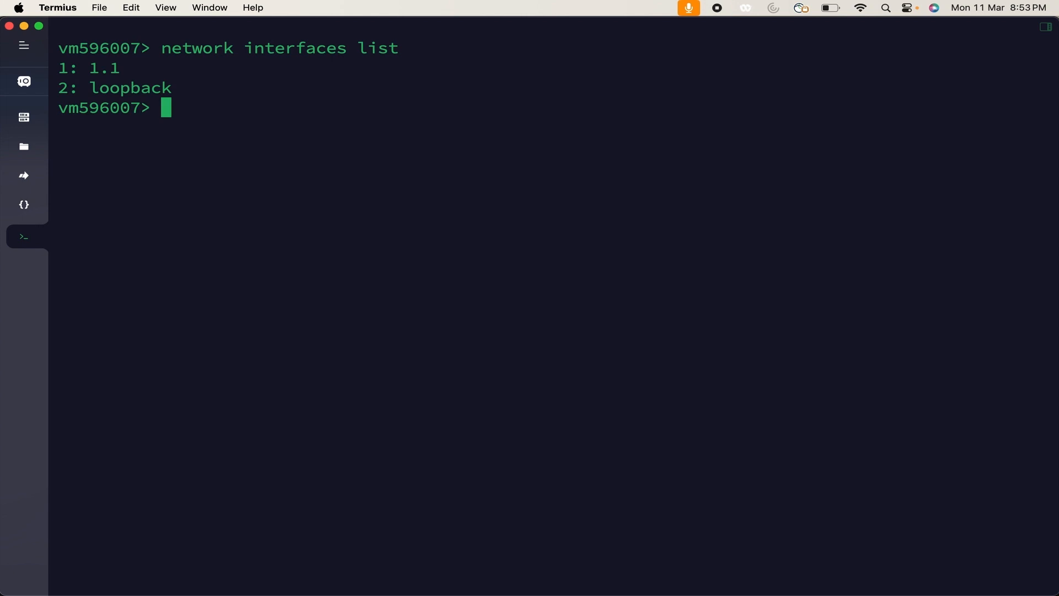
mouse_move(877, 18)
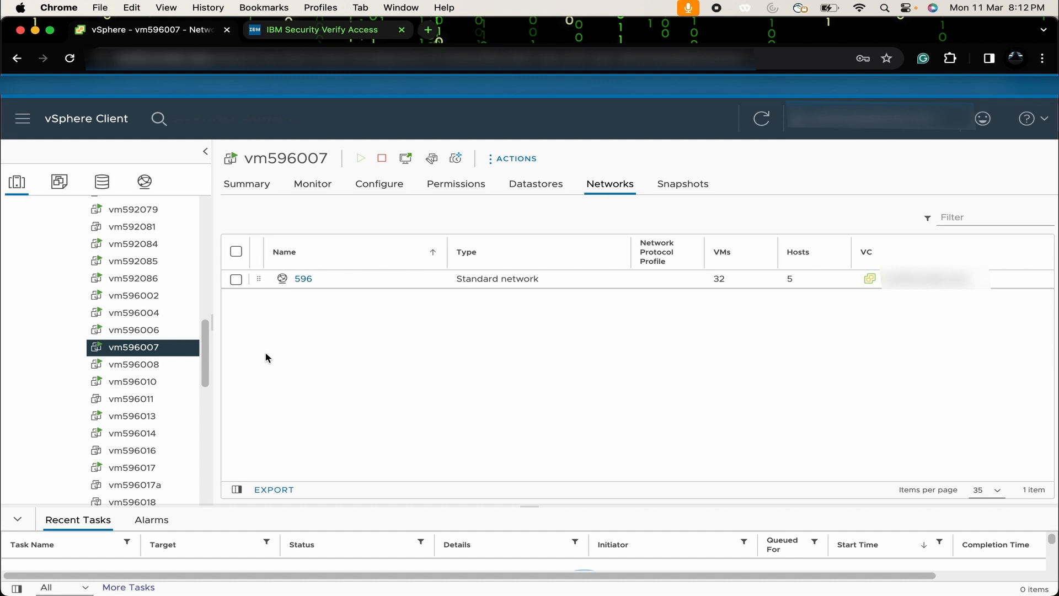
mouse_move(382, 159)
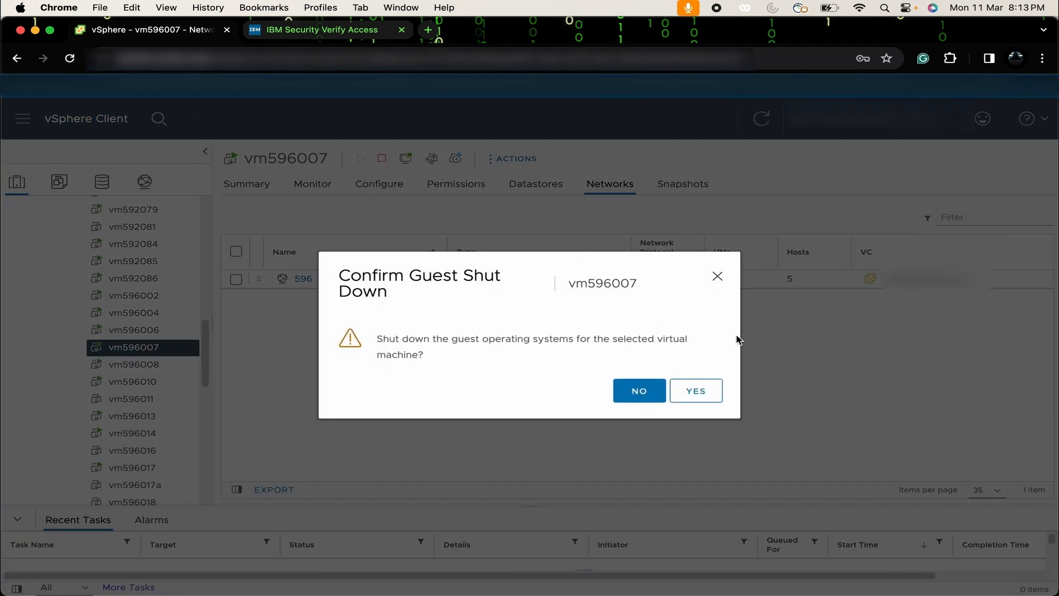
Step: Confirm the guest OS shutdown of vm596007 so the VM powers off
left_click(695, 390)
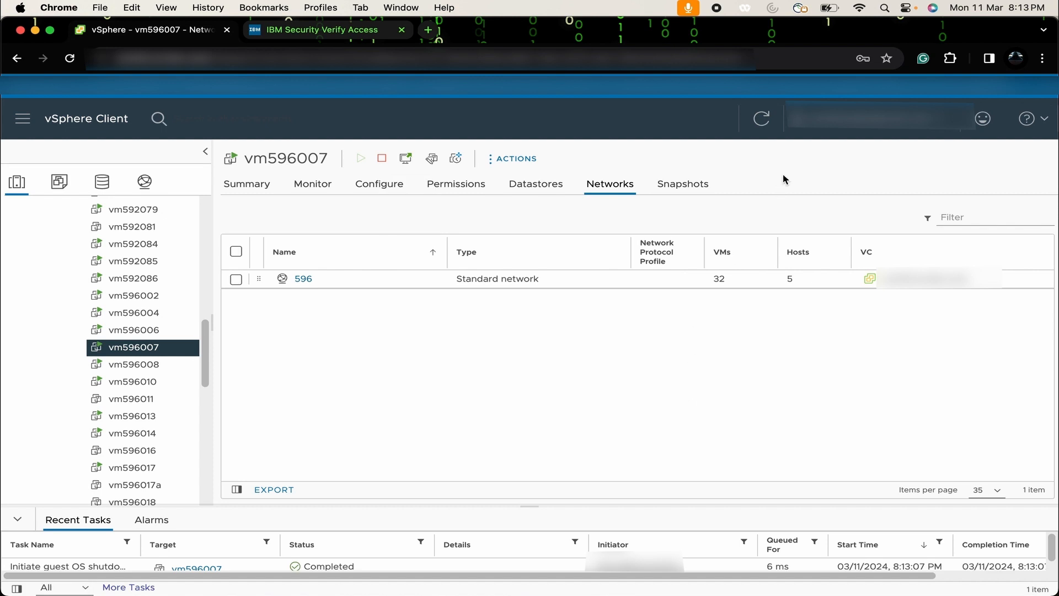
left_click(760, 118)
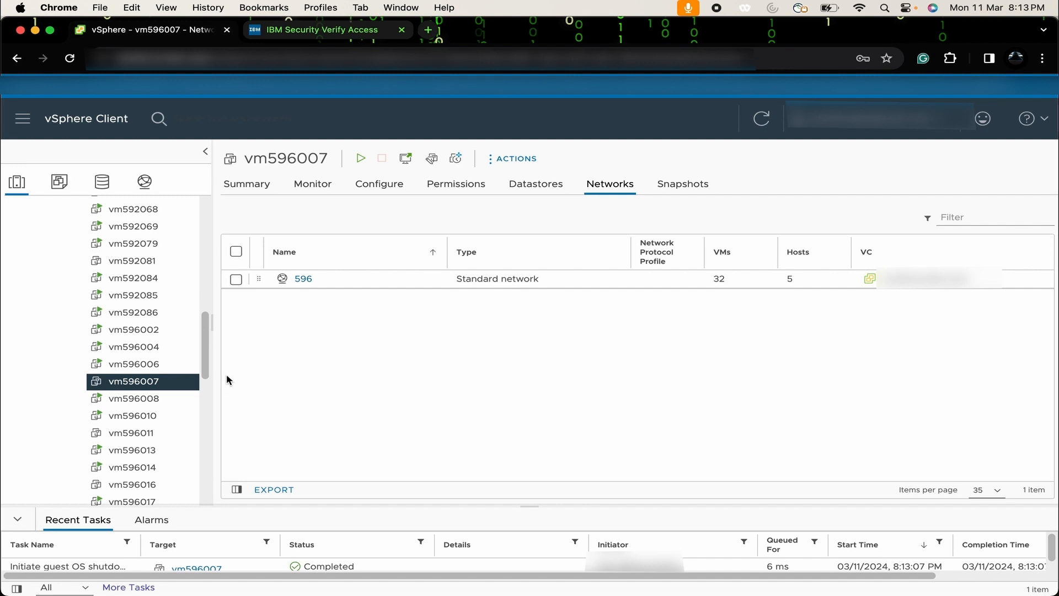
mouse_move(258, 388)
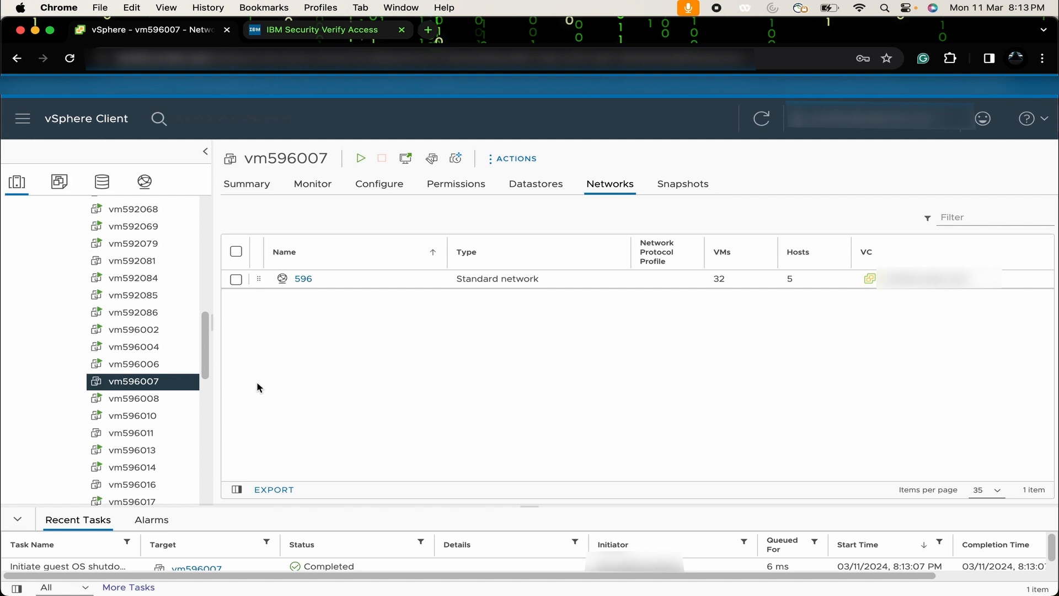
mouse_move(431, 158)
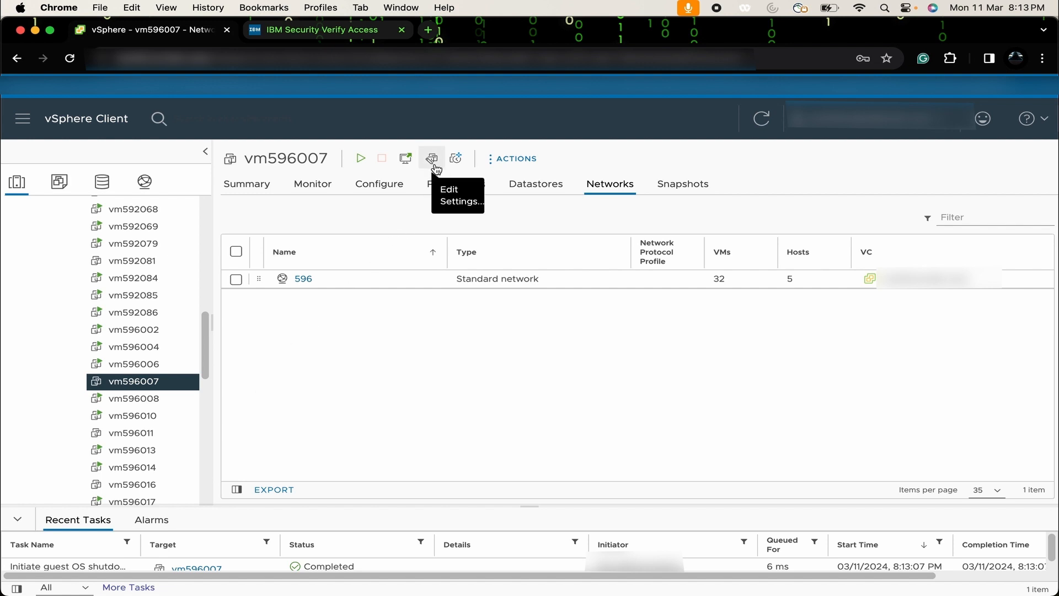
Step: In vm596007's Edit Settings, add a new Network Adapter device
left_click(431, 158)
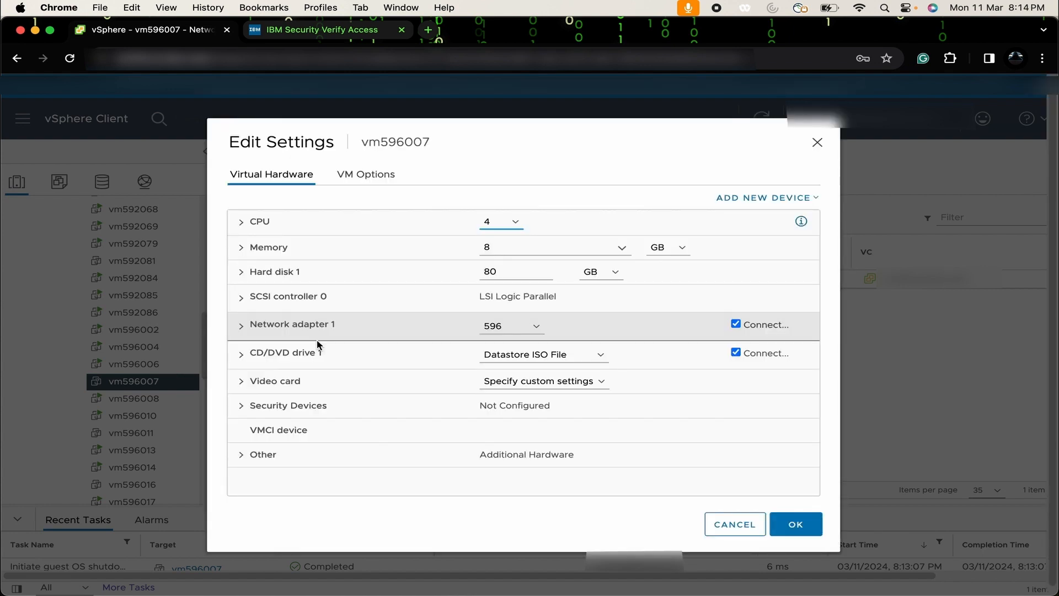
mouse_move(353, 336)
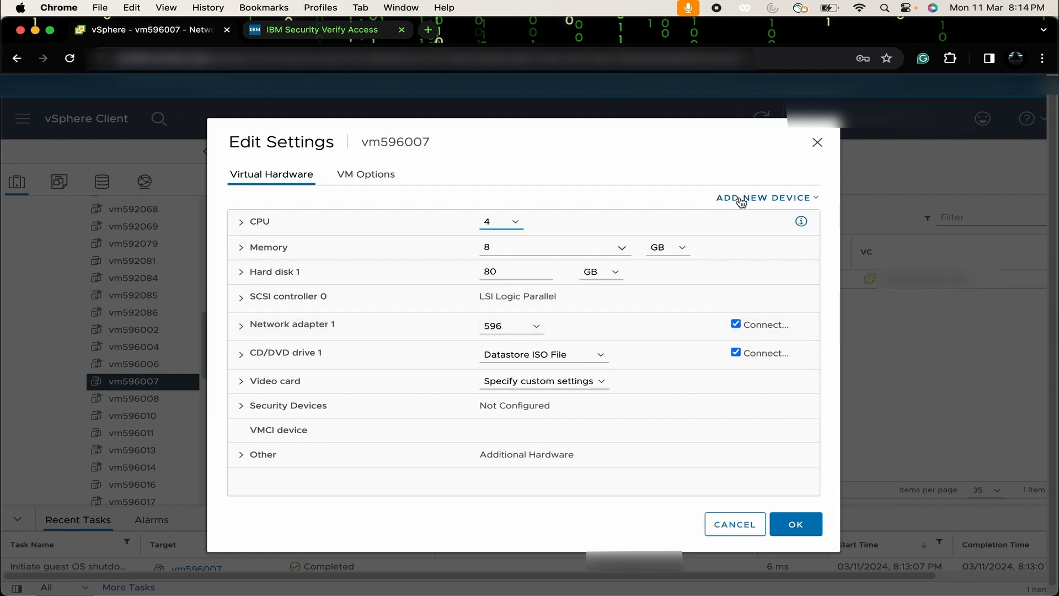
left_click(766, 198)
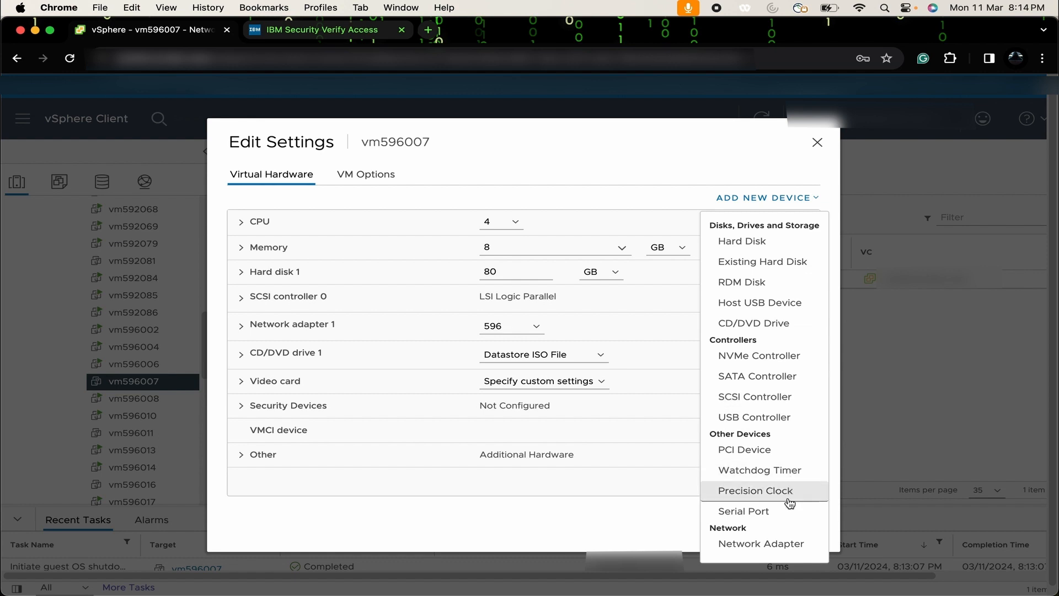
left_click(760, 542)
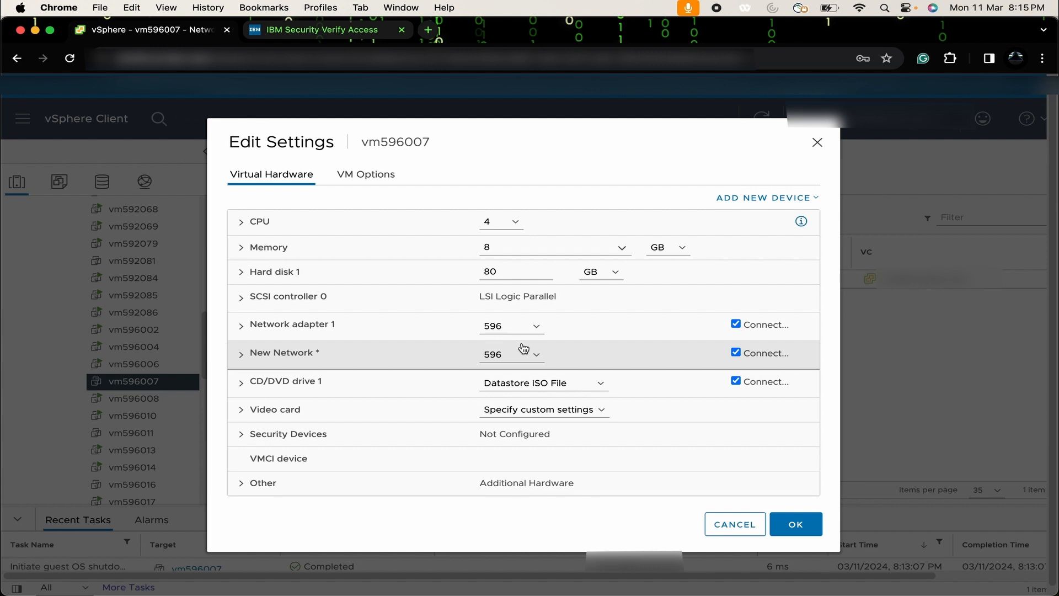
Step: Attach the new adapter to network 592 and save the hardware changes
left_click(537, 353)
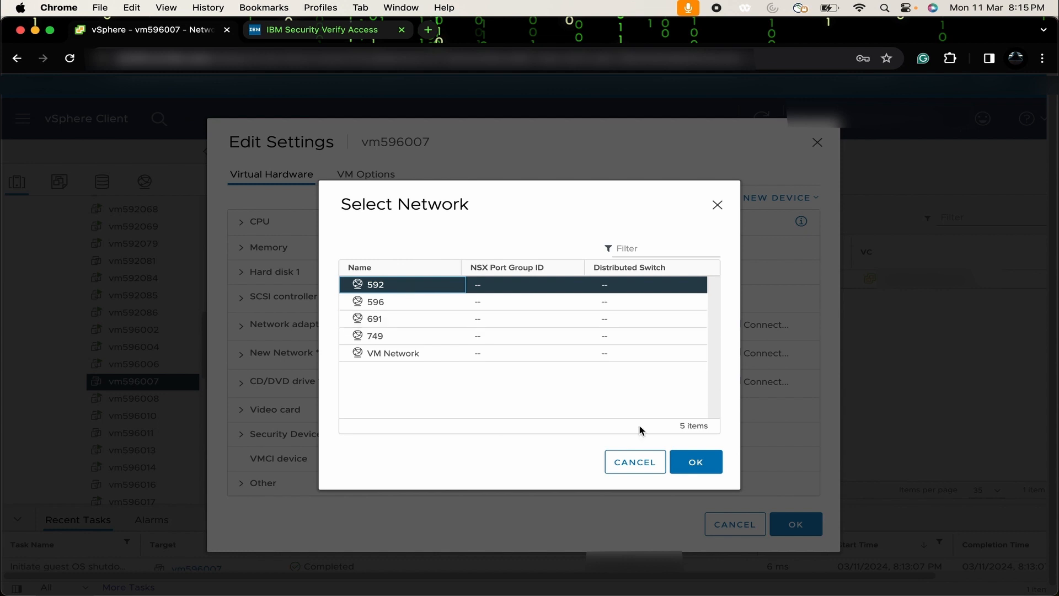
left_click(696, 461)
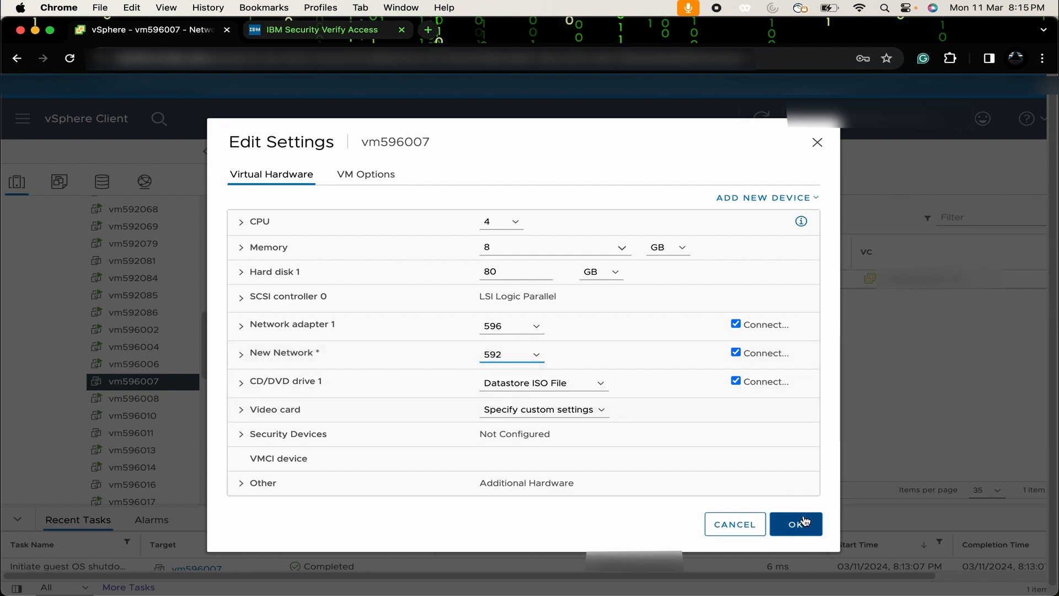
left_click(795, 523)
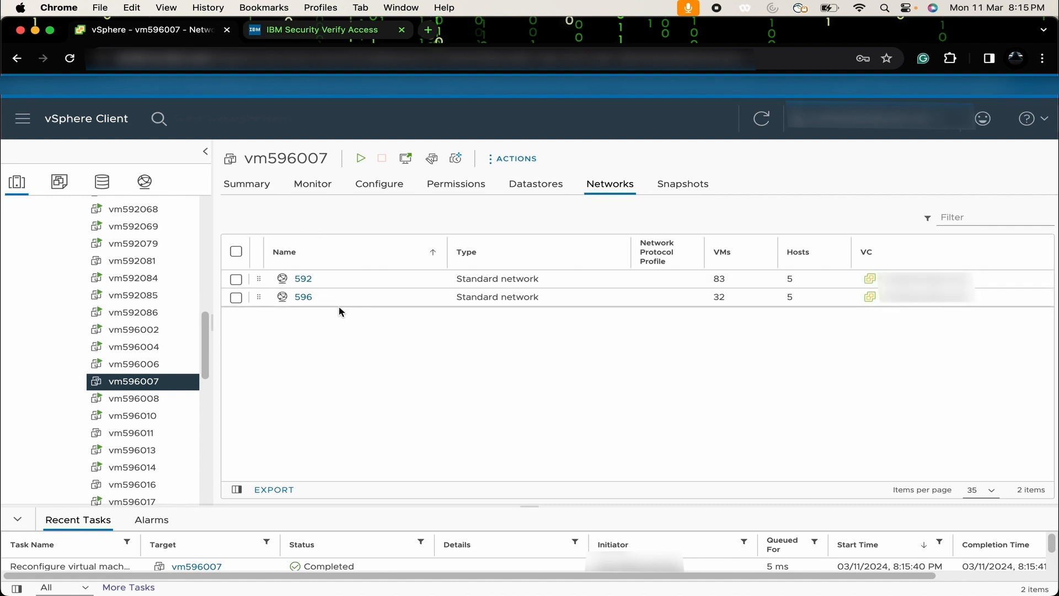
mouse_move(334, 218)
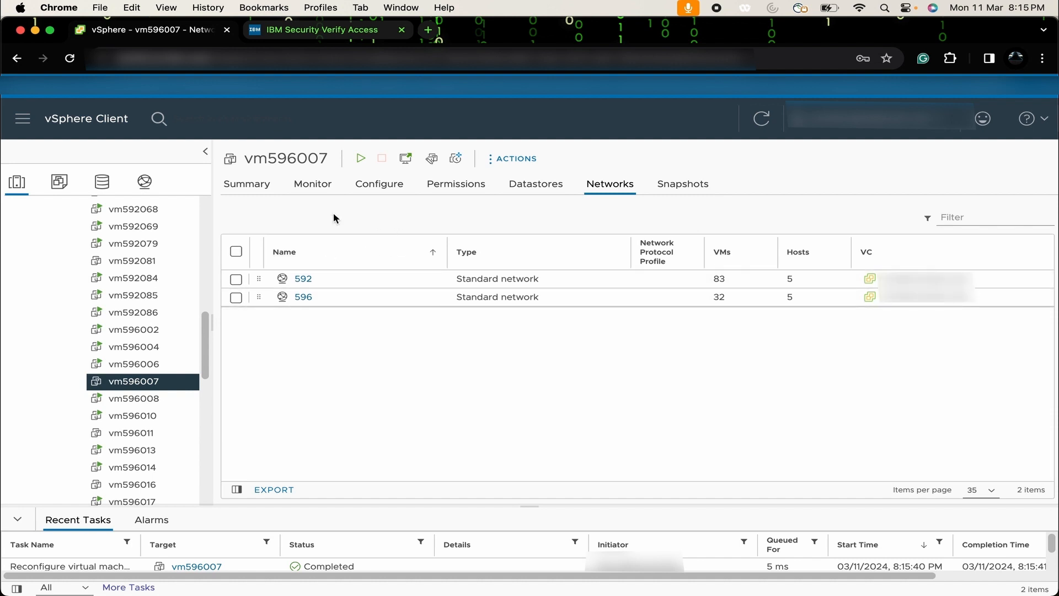
mouse_move(345, 224)
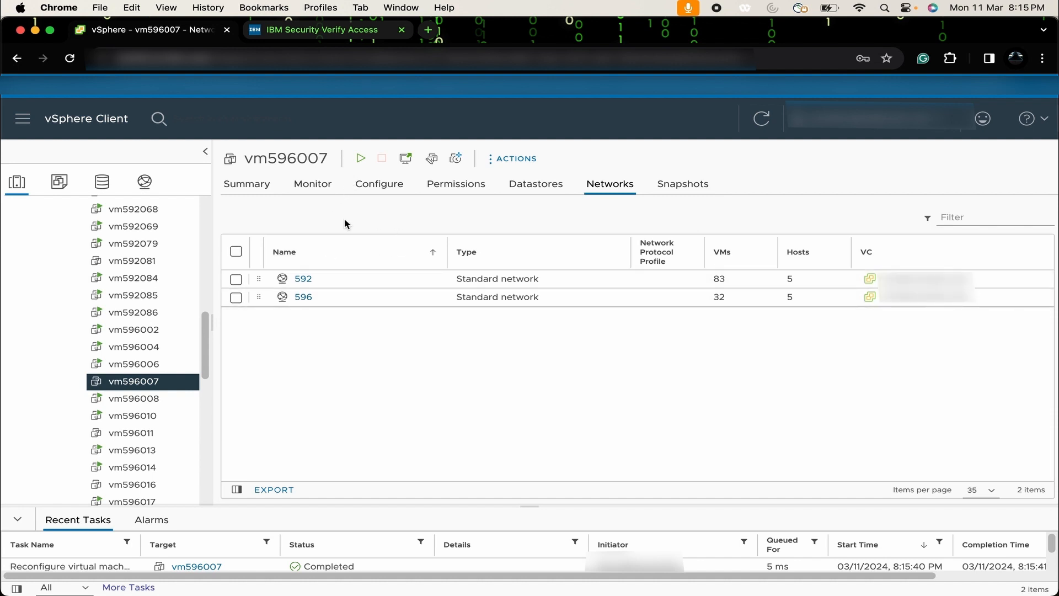
mouse_move(359, 158)
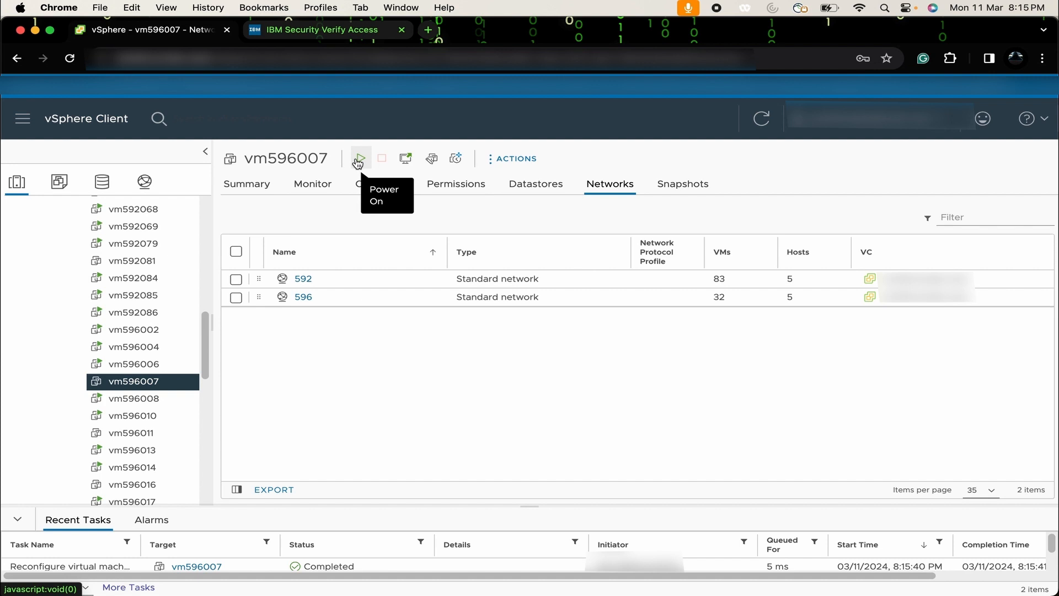
Step: Power vm596007 back on from its toolbar
left_click(360, 157)
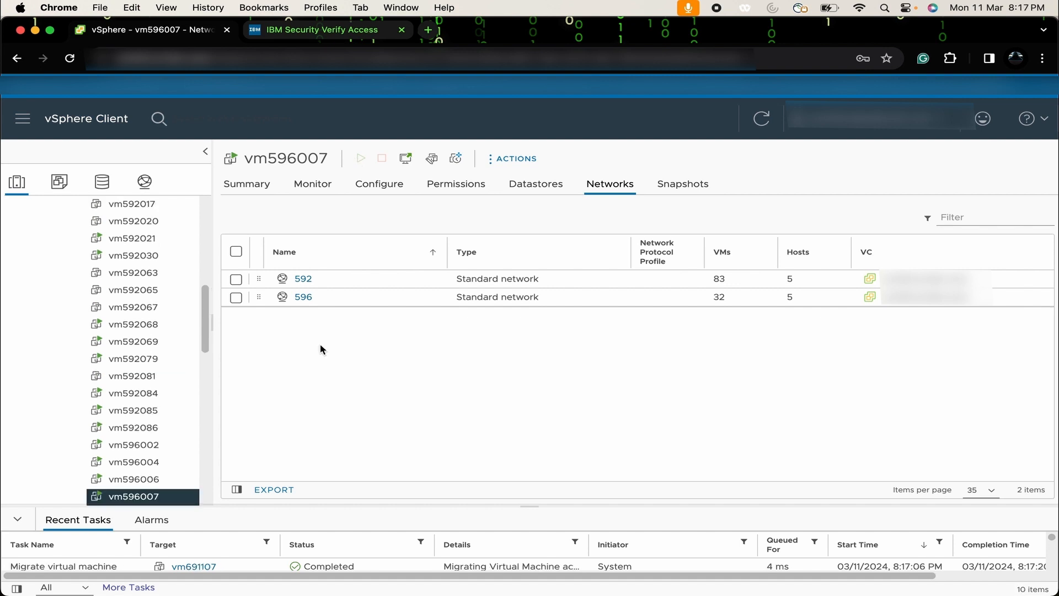
mouse_move(278, 173)
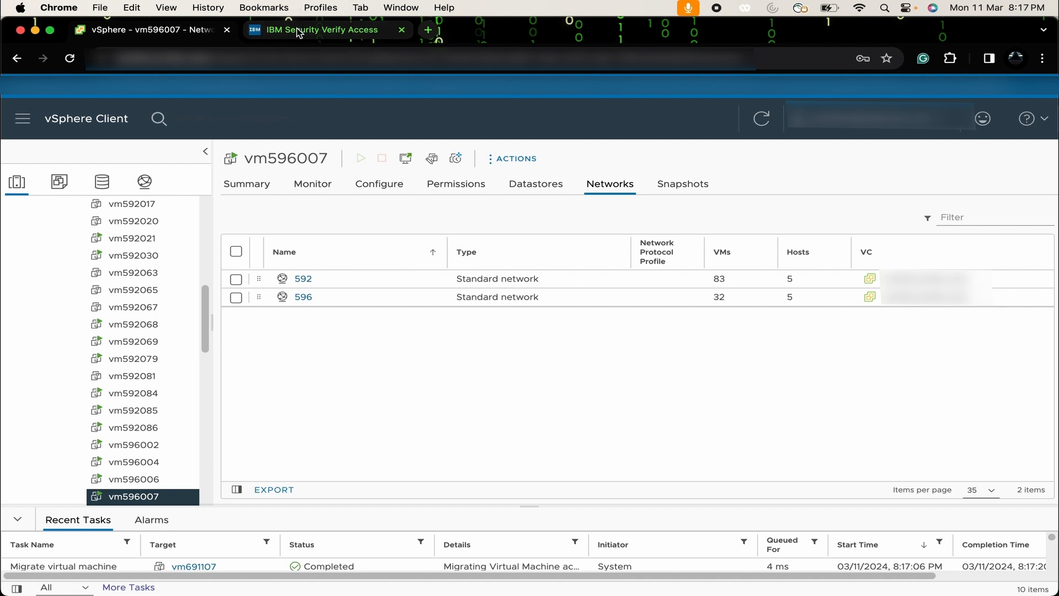
Step: In the LMI interfaces list, tick the new interface 1.2 for editing
left_click(322, 28)
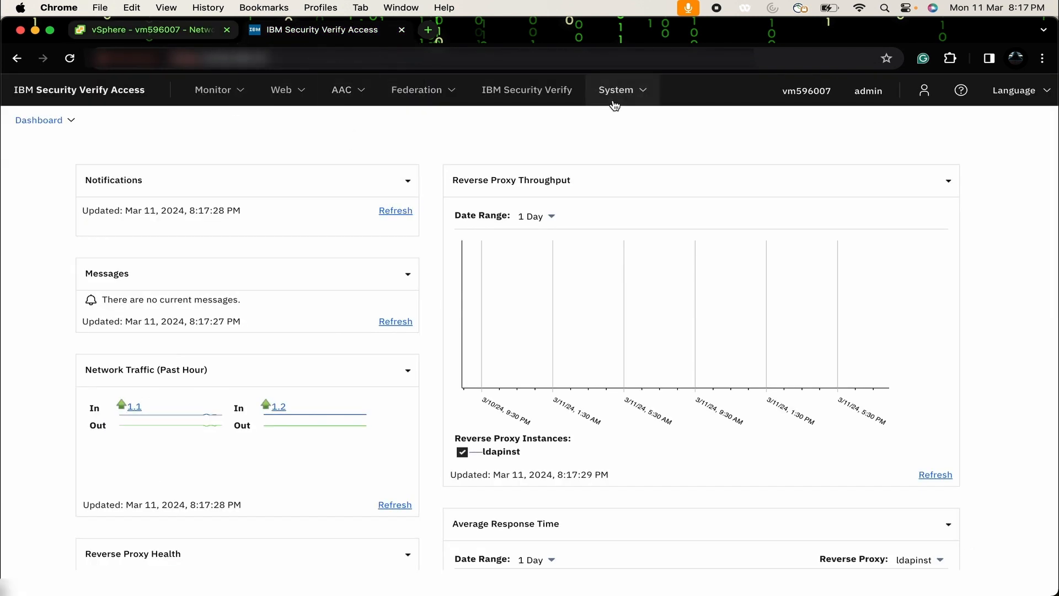
left_click(616, 89)
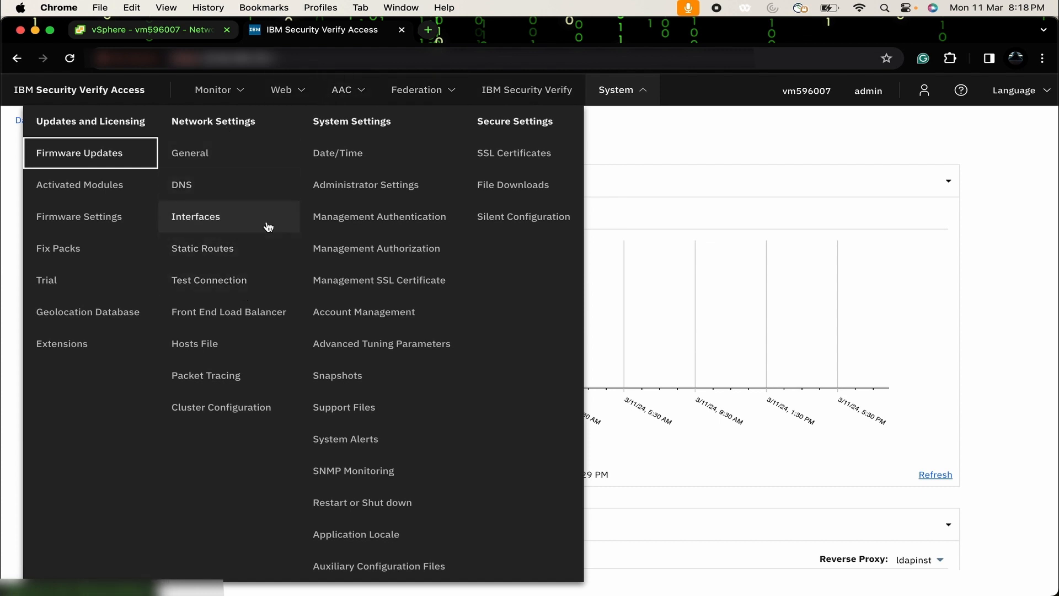
left_click(196, 216)
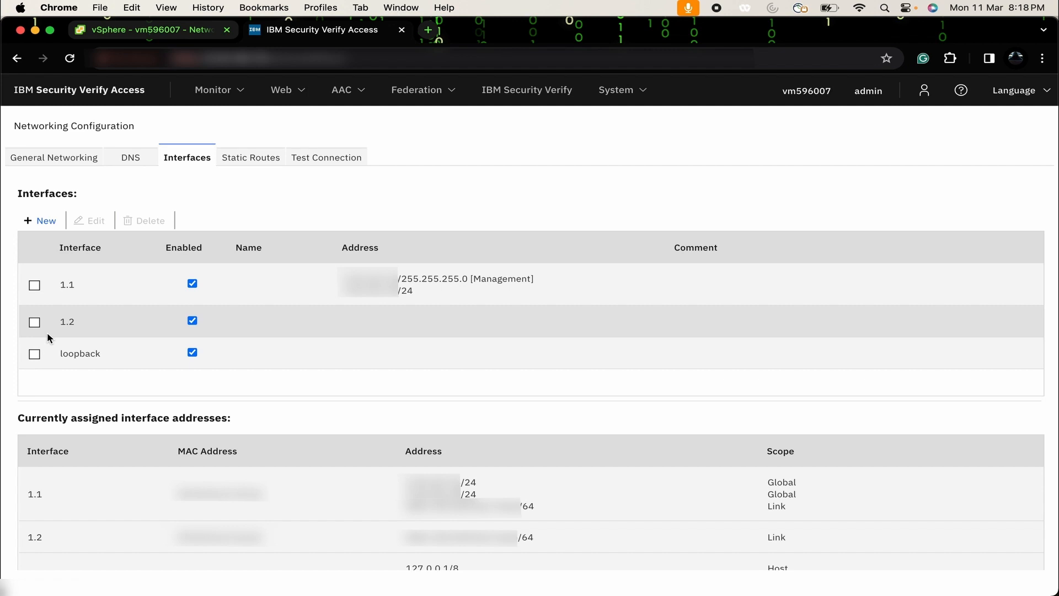
mouse_move(60, 325)
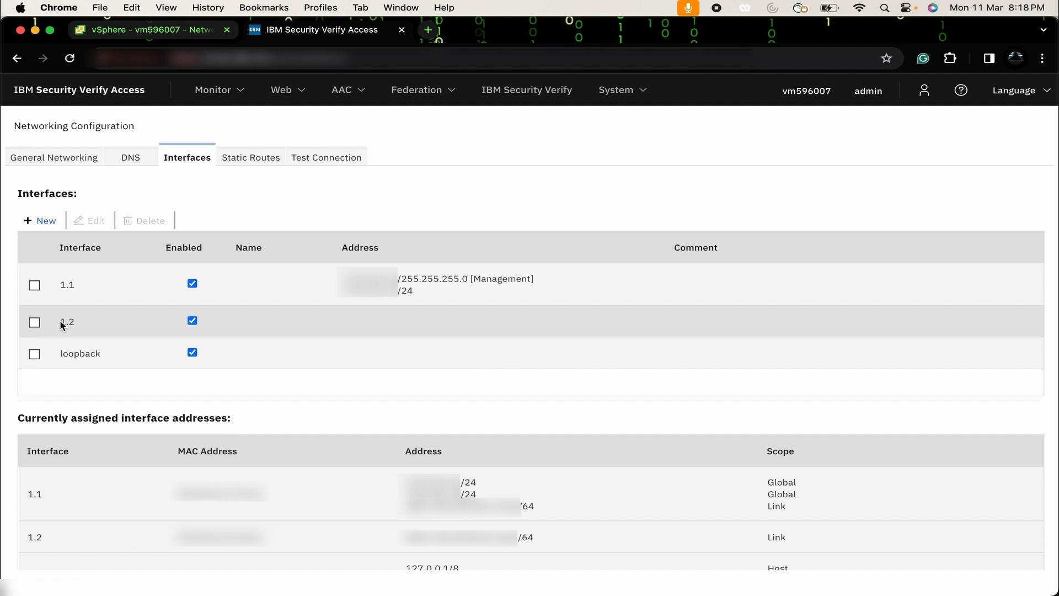
left_click(35, 322)
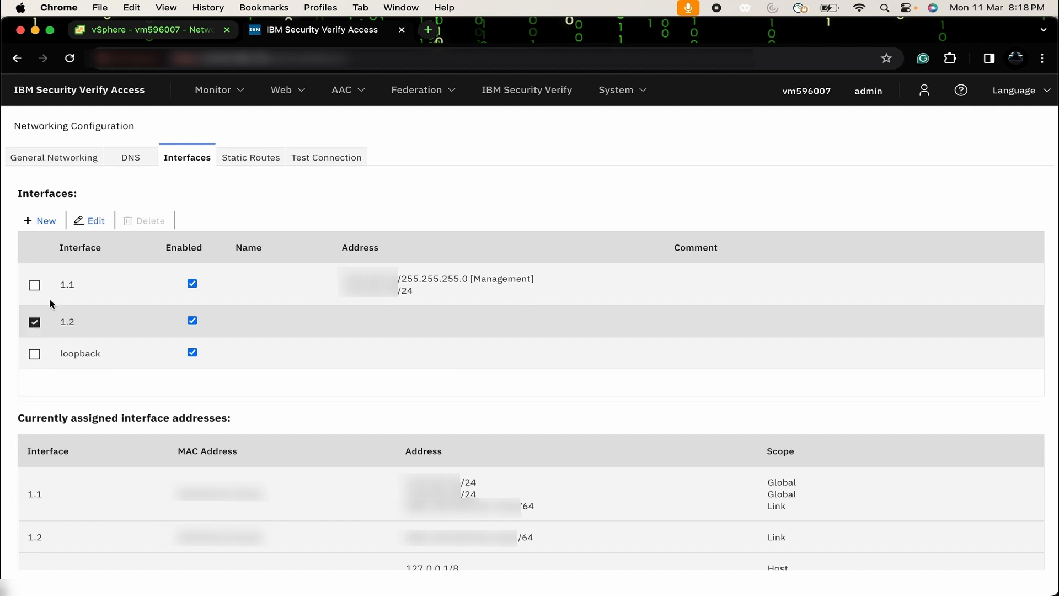
Step: Edit interface 1.2 and start a new manual address under IPv4 Settings
left_click(89, 220)
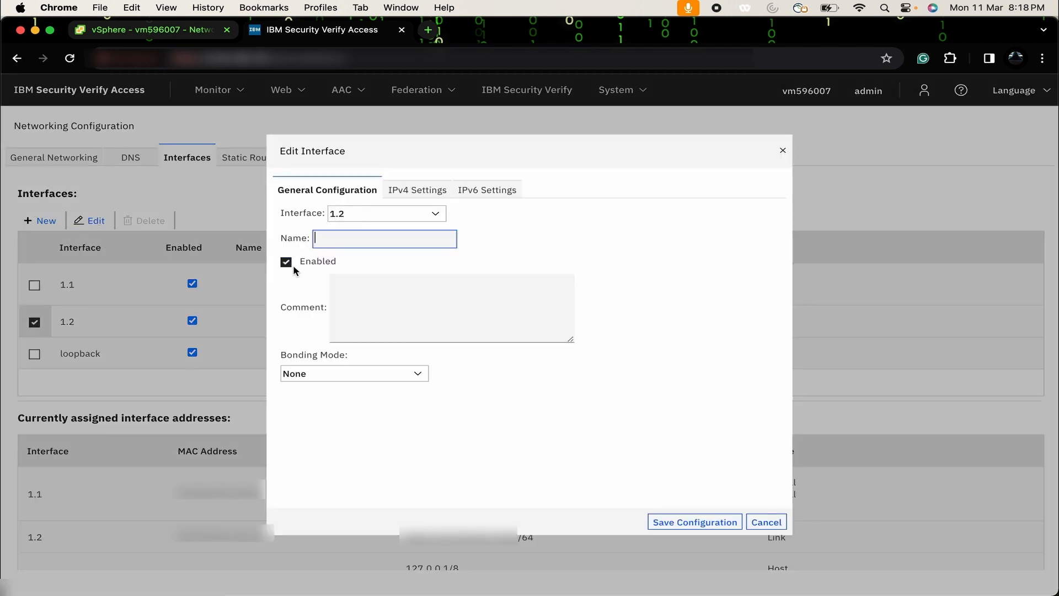
left_click(286, 261)
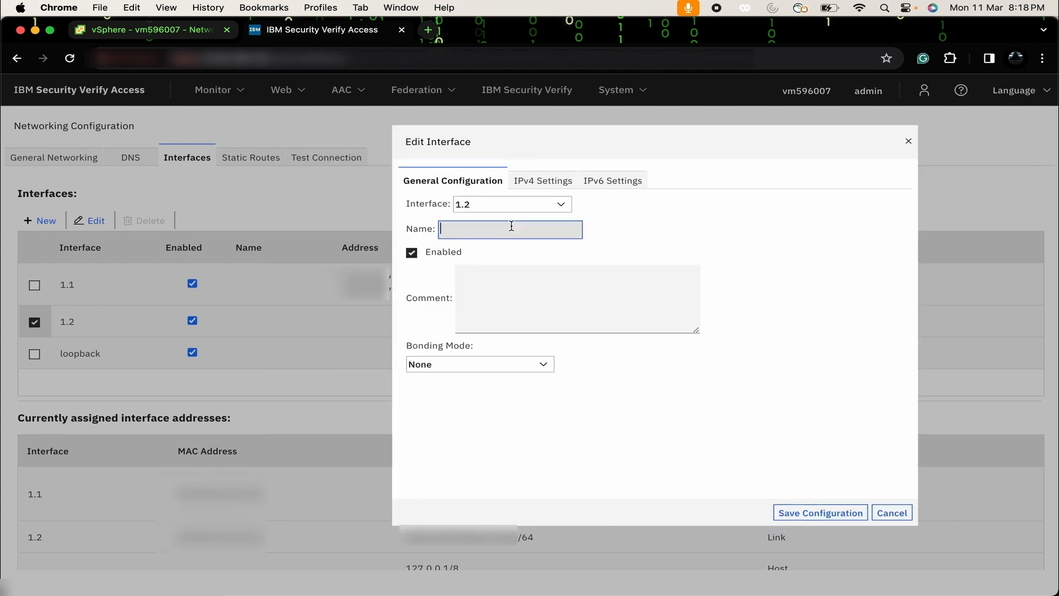
left_click(540, 179)
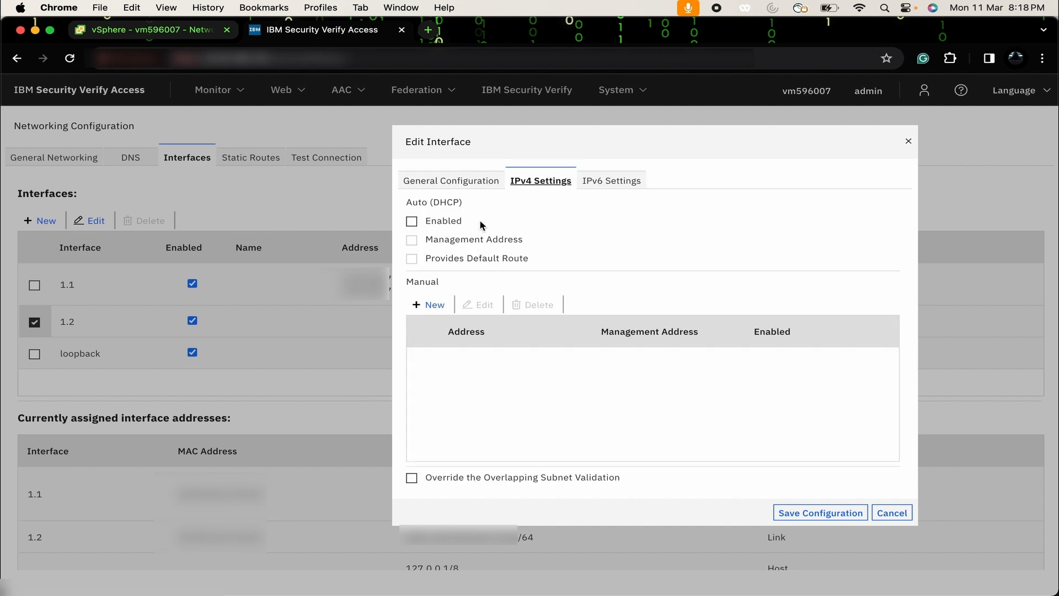
mouse_move(461, 264)
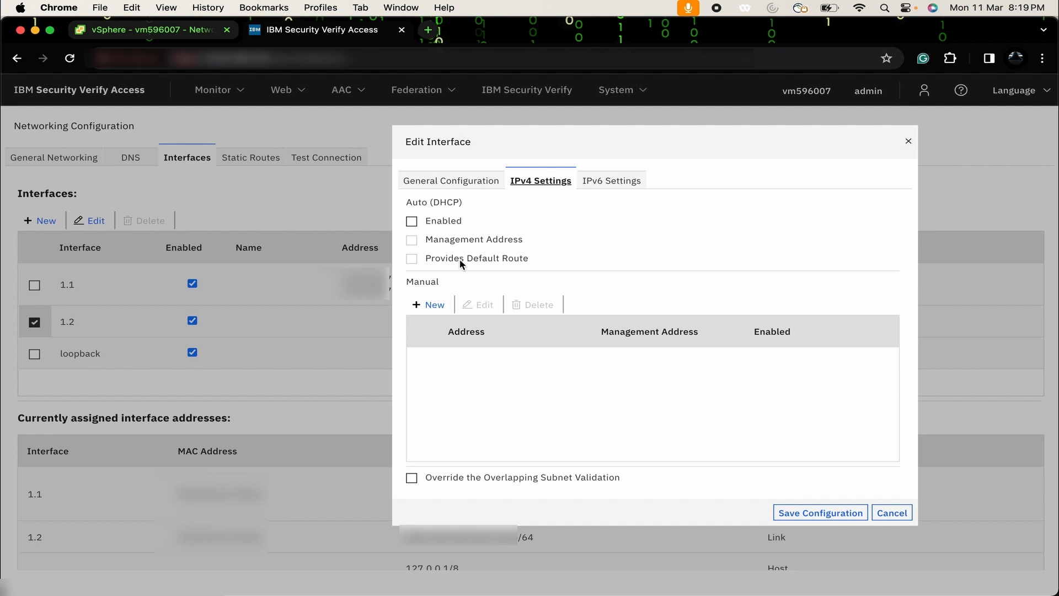
left_click(428, 304)
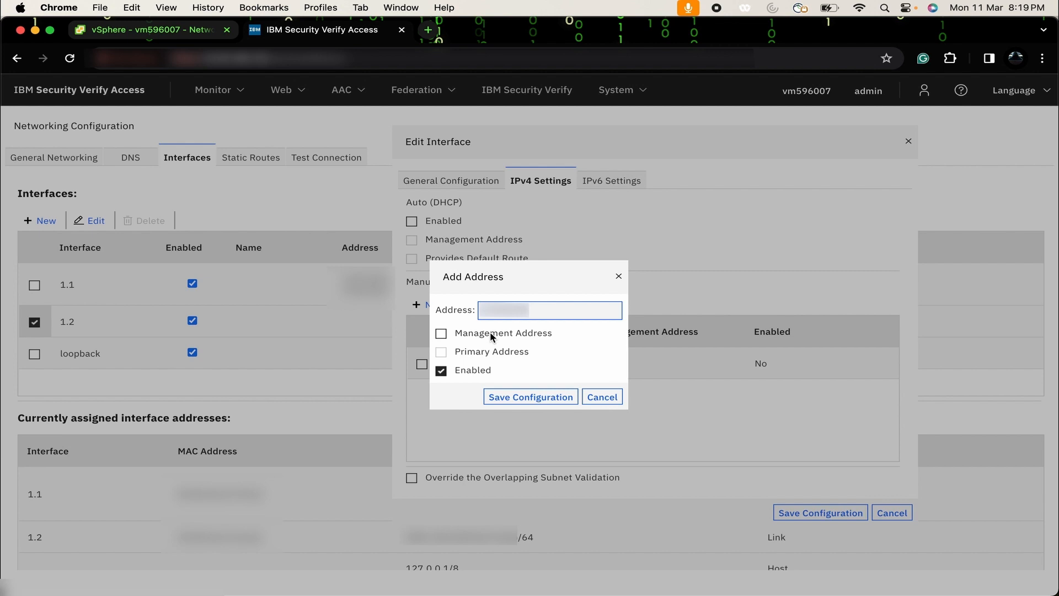
Step: Give the manual IPv4 address a /22 prefix, non-management and enabled, and save it
left_click(441, 333)
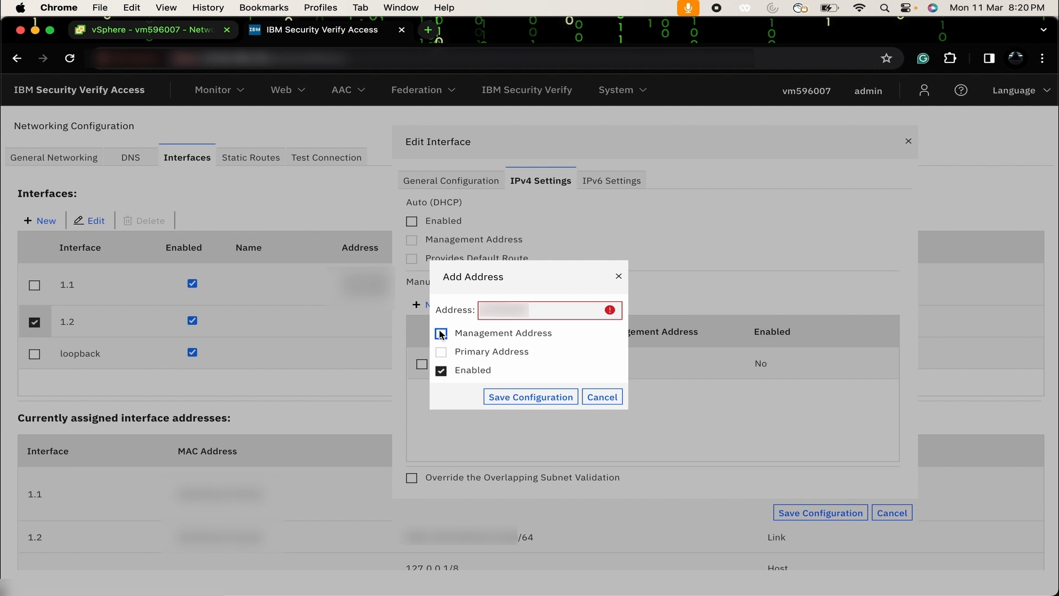
left_click(547, 309)
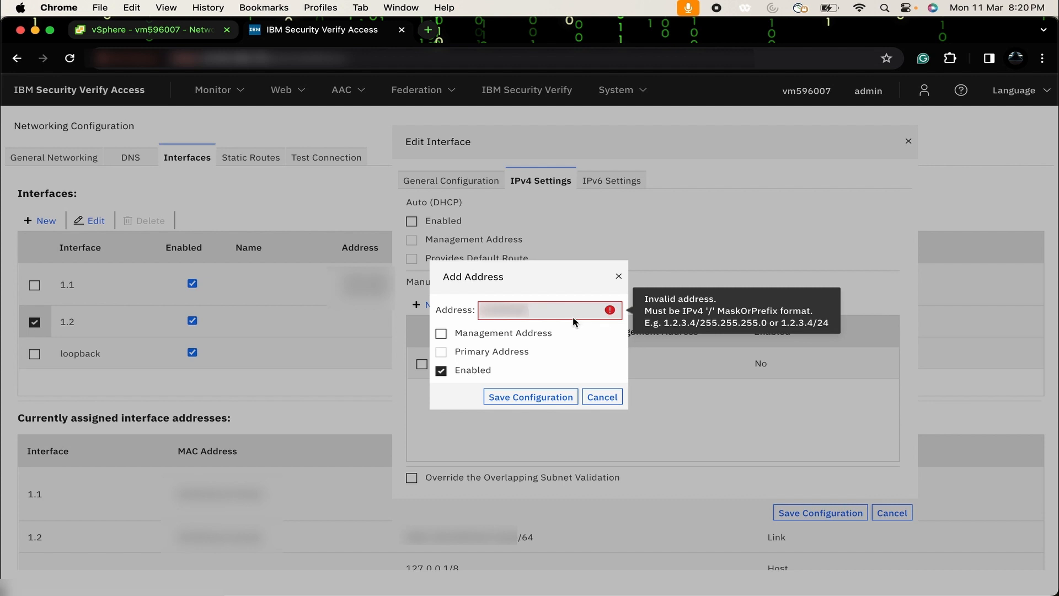
mouse_move(577, 332)
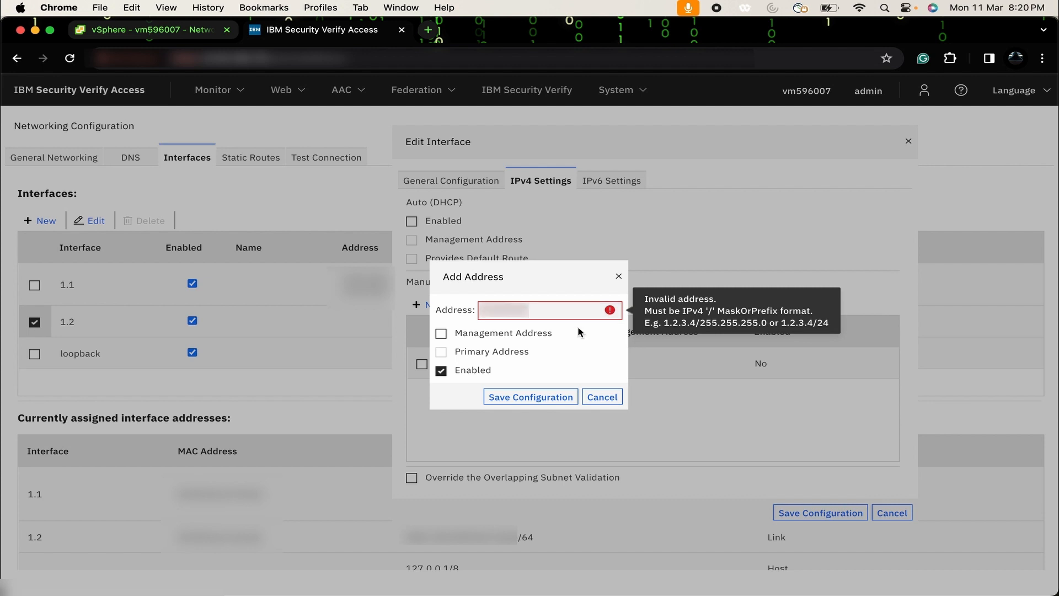
type("/")
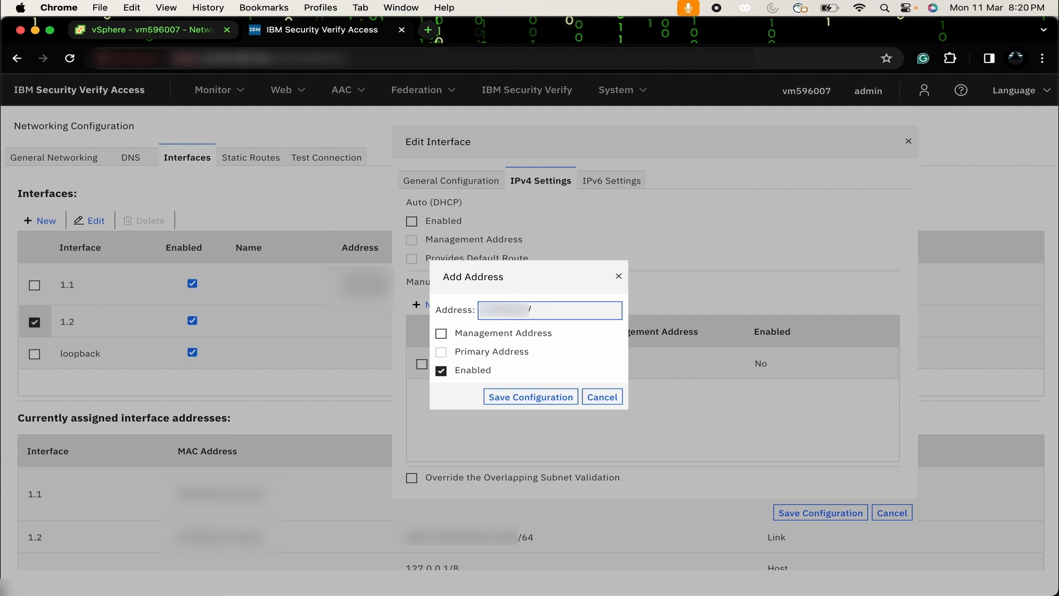
type("22")
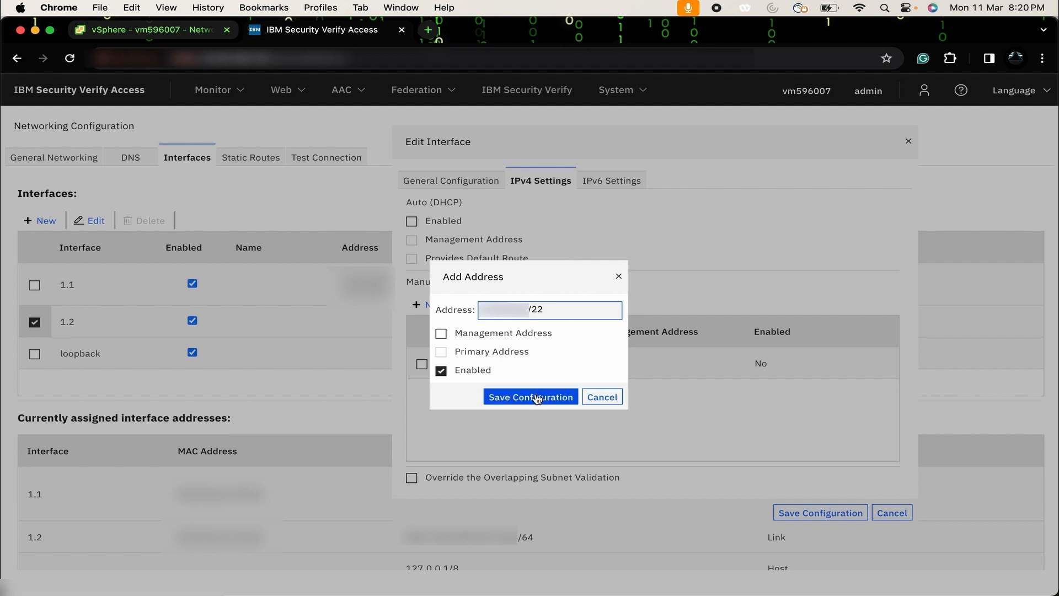
left_click(529, 396)
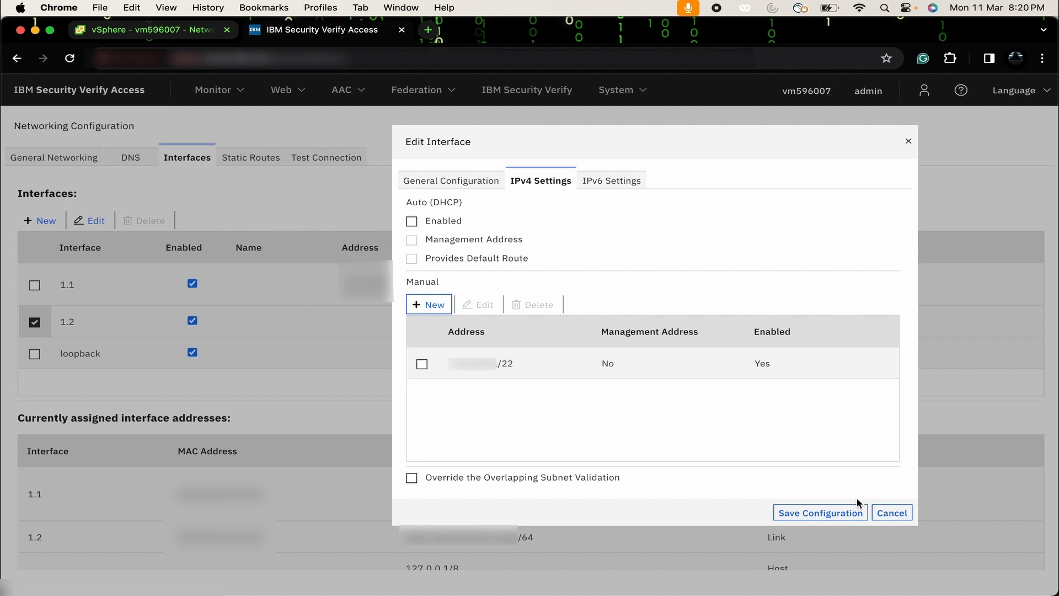
Step: Save interface 1.2's configuration and deploy the pending networking change
left_click(819, 513)
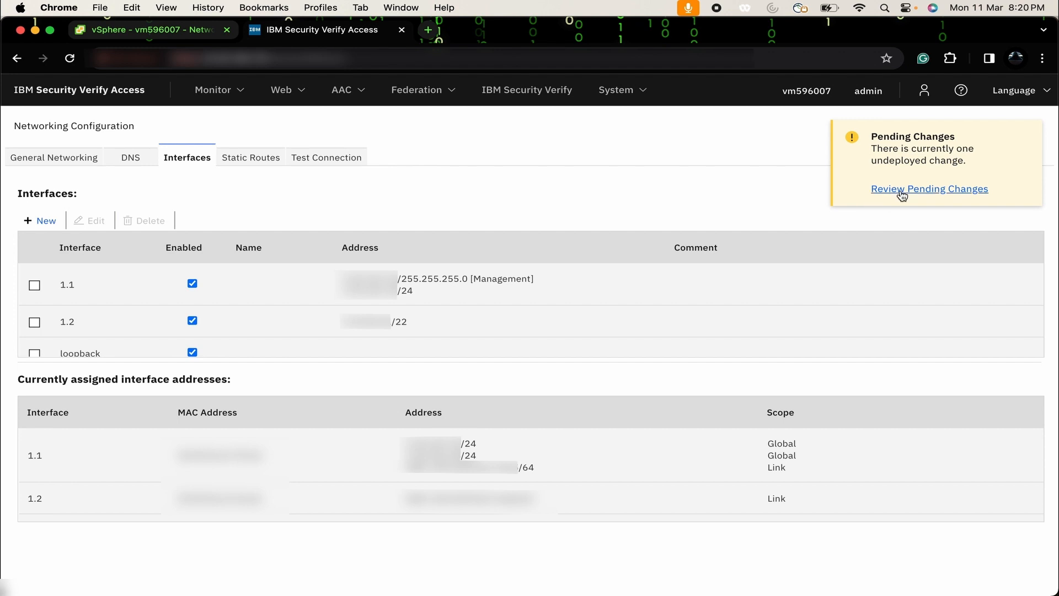
left_click(929, 189)
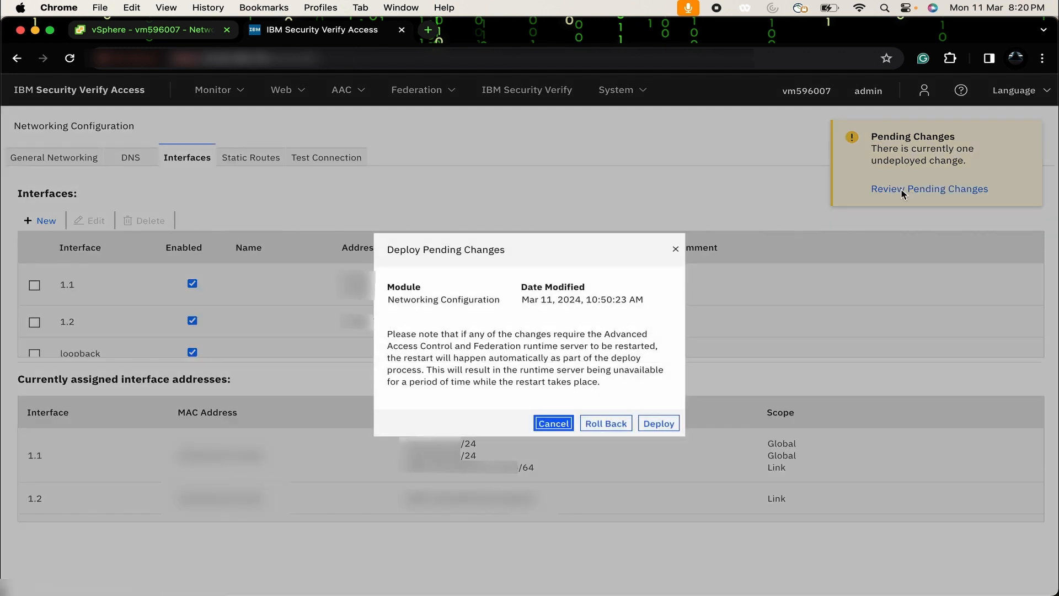
left_click(657, 423)
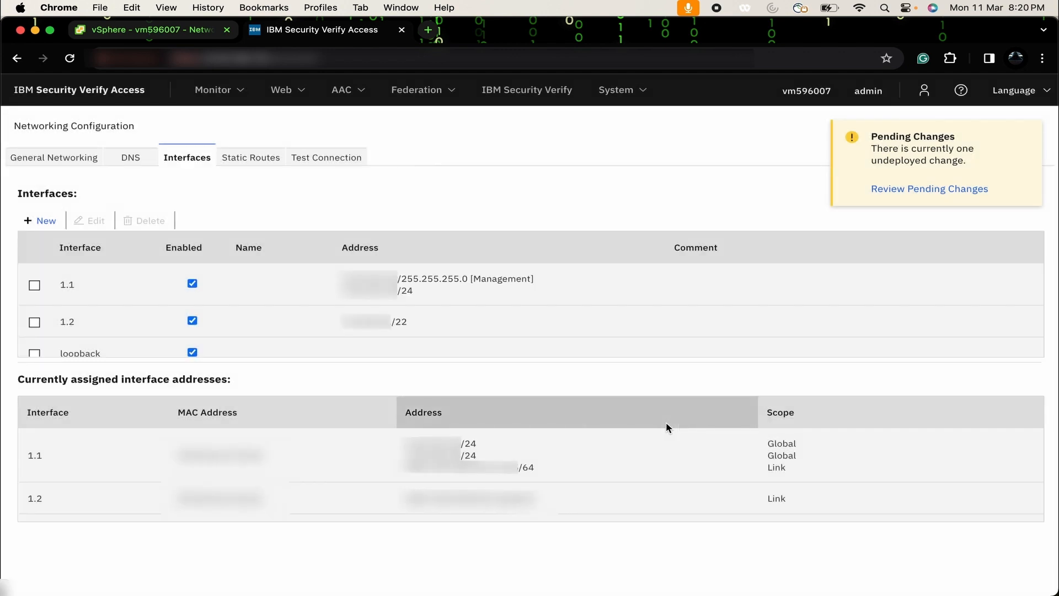
left_click(69, 59)
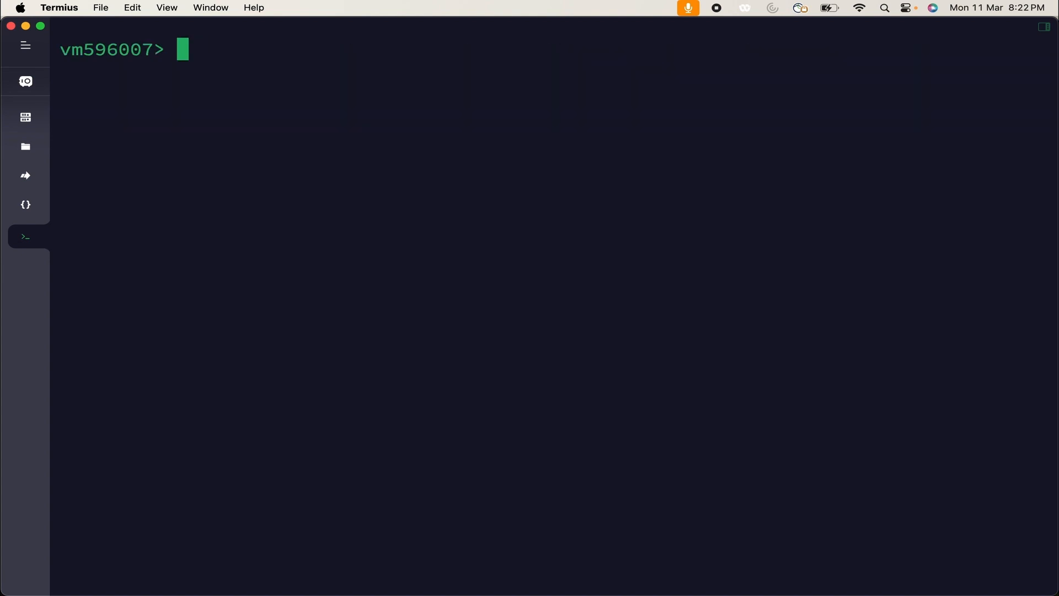
Step: Run 'network interfaces list' and mark the new interface 1.2 among 1.1 and loopback
type("netw")
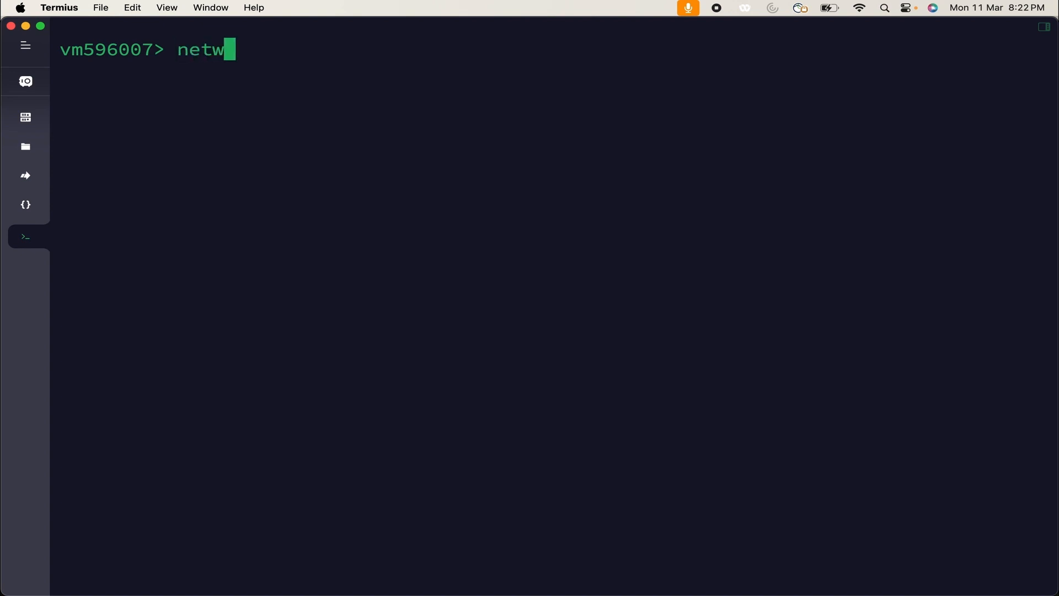
type("ork in")
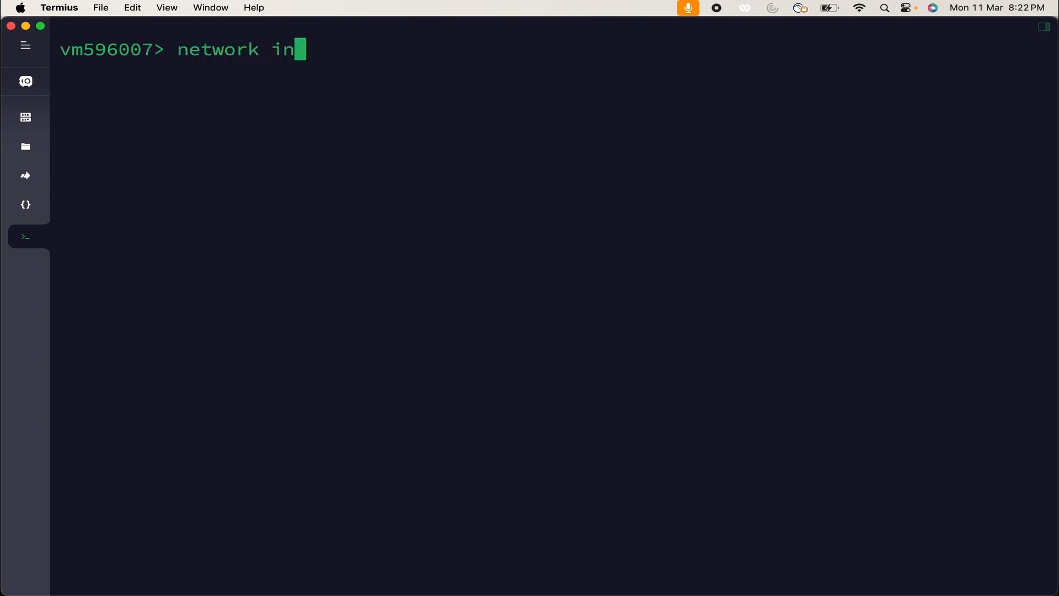
type("terfaces list")
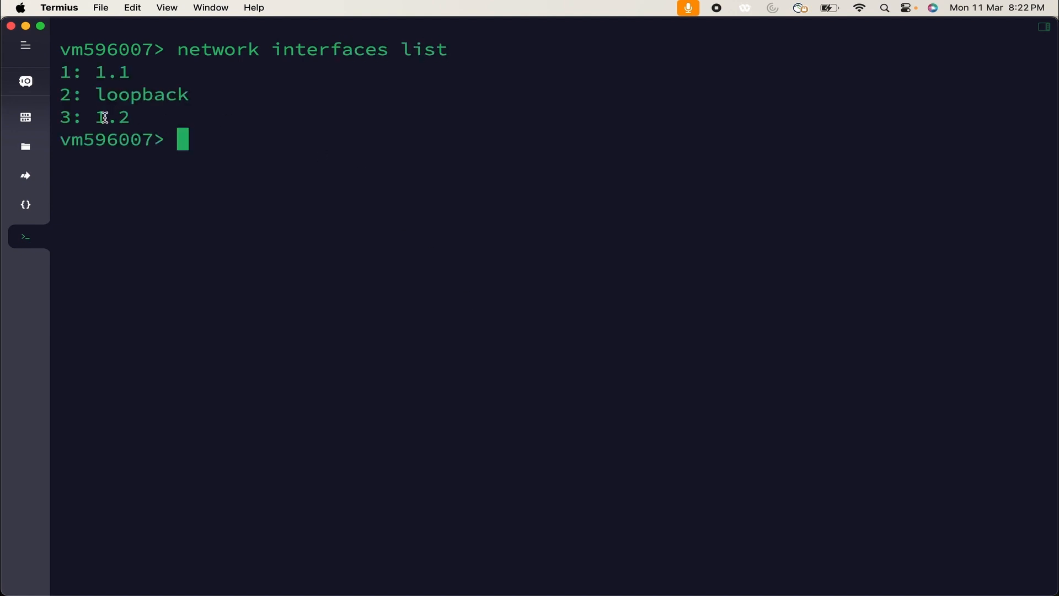
double_click(113, 117)
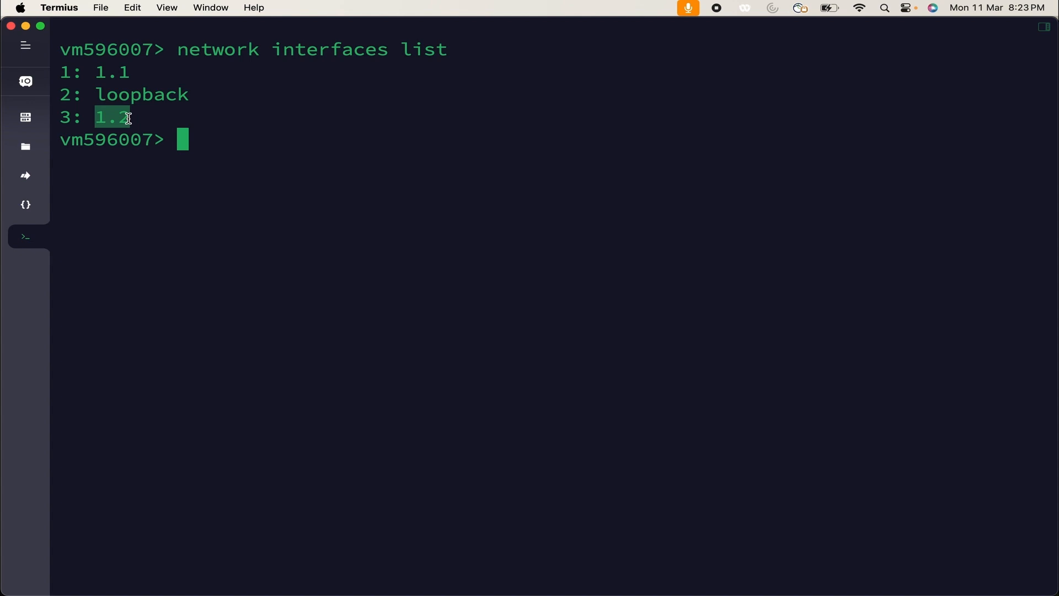
type("network interface")
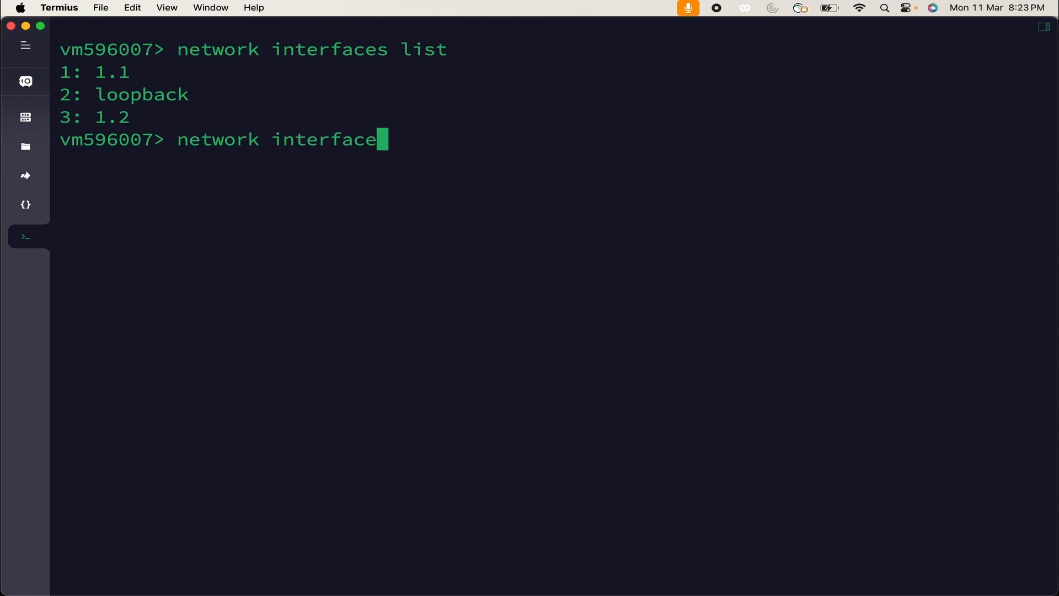
Step: Run 'network interfaces set', choose interface 1.2 (option 3) and enable it (1, Yes)
type("s set")
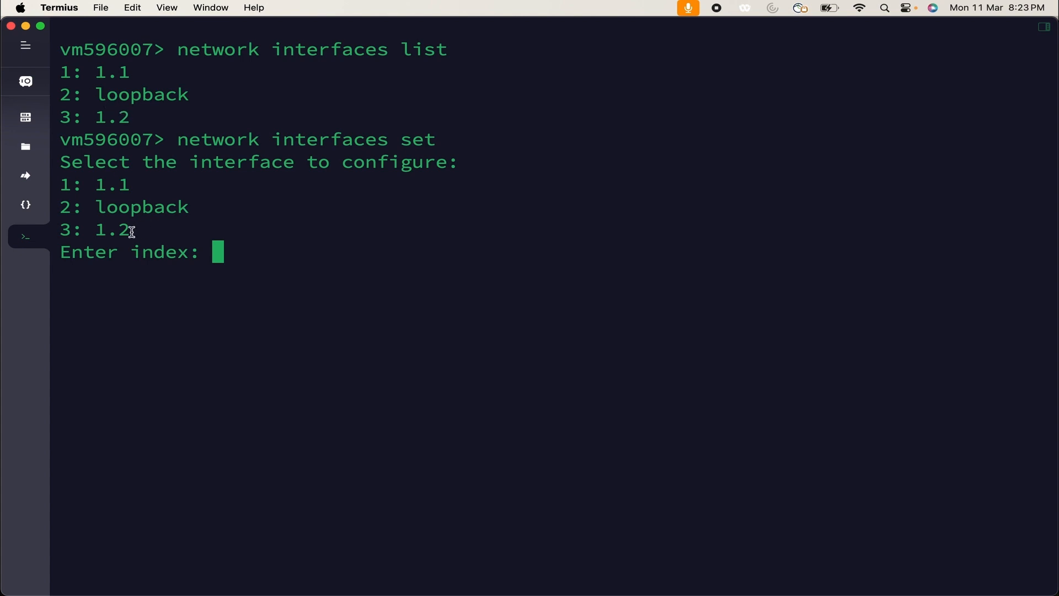
double_click(95, 229)
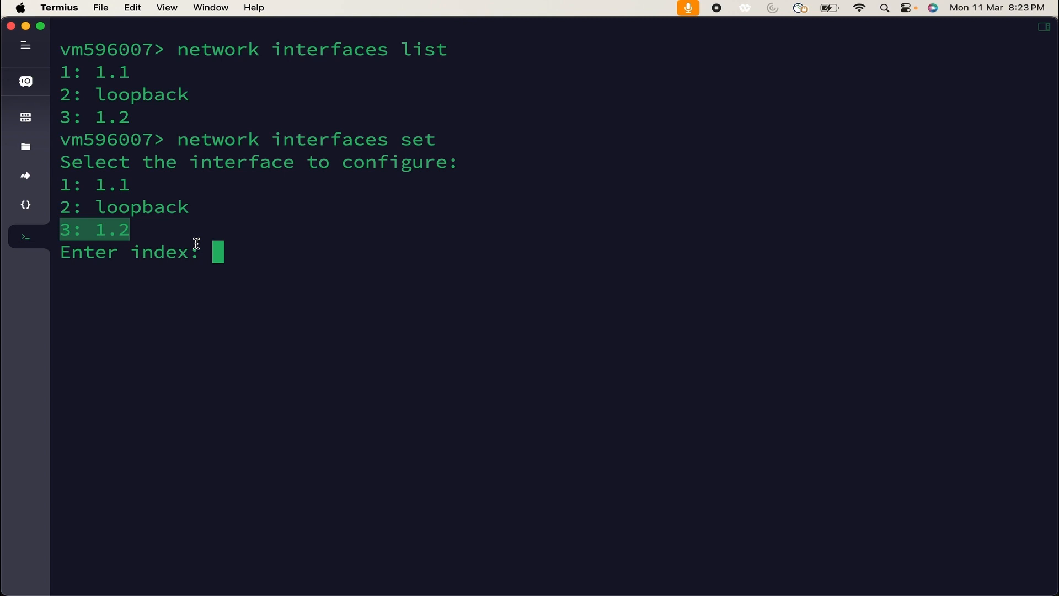
type("3")
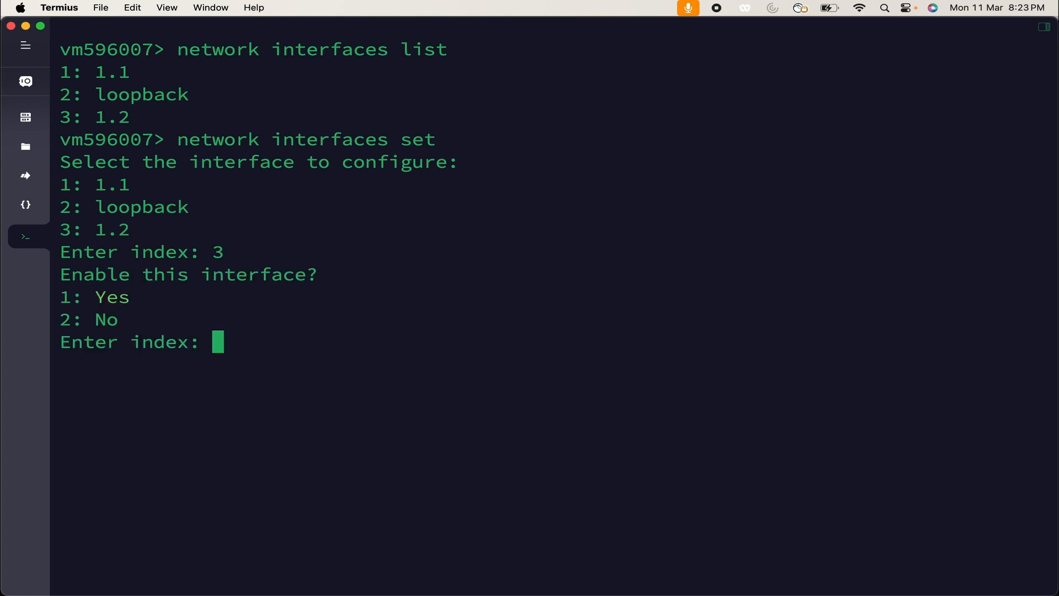
type("1")
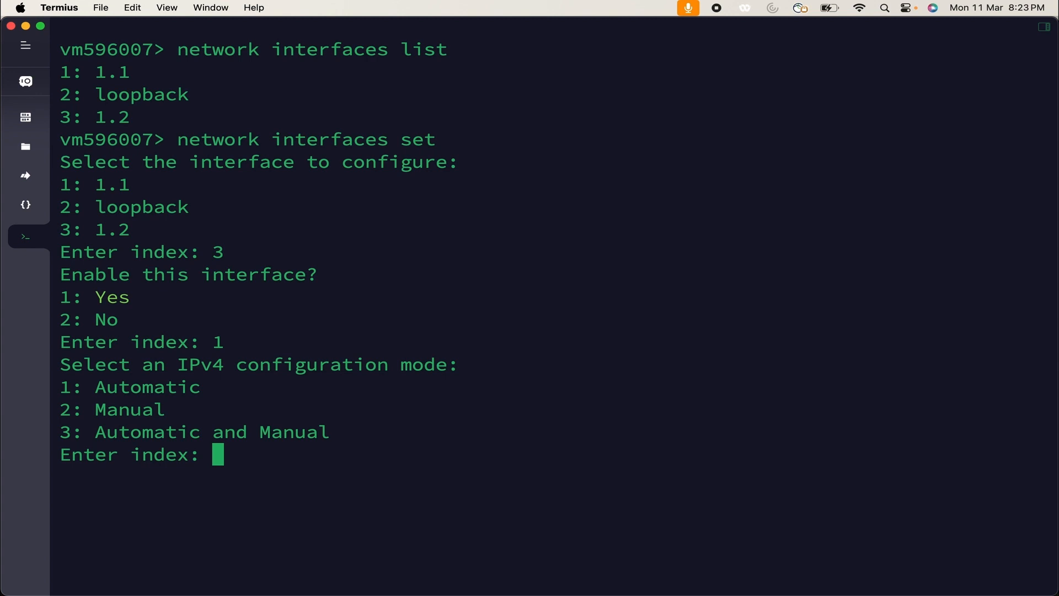
Step: Select manual IPv4 (2), show its /22 static address (1), then finish with 4
type("2")
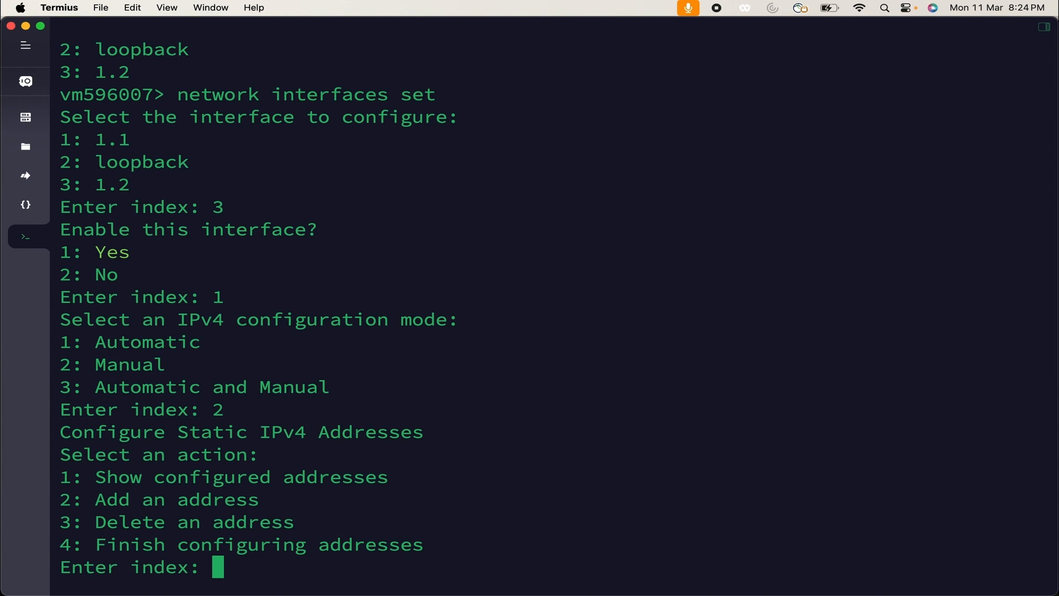
type("1")
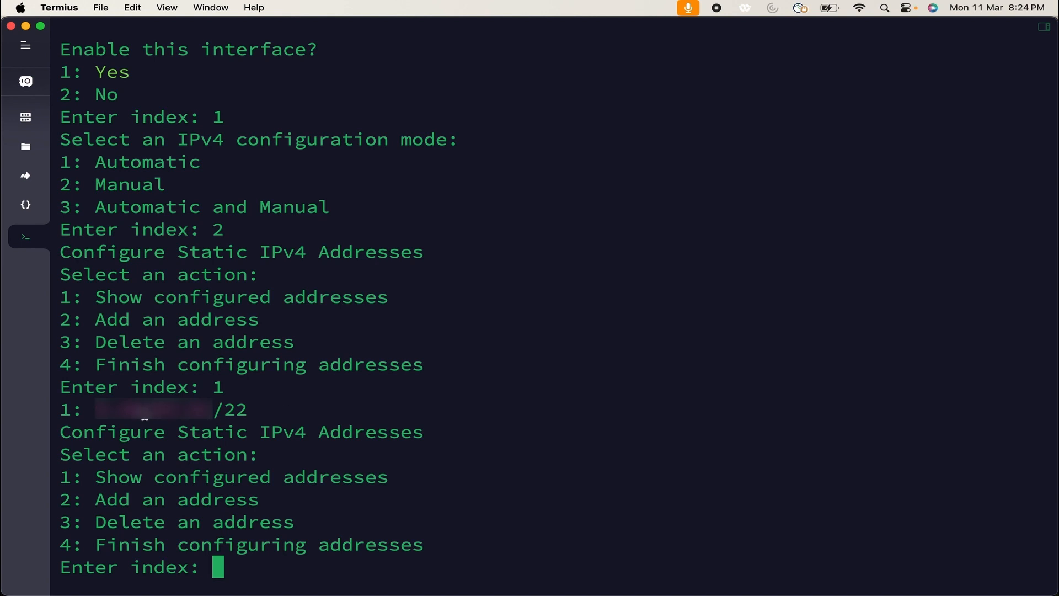
type("4")
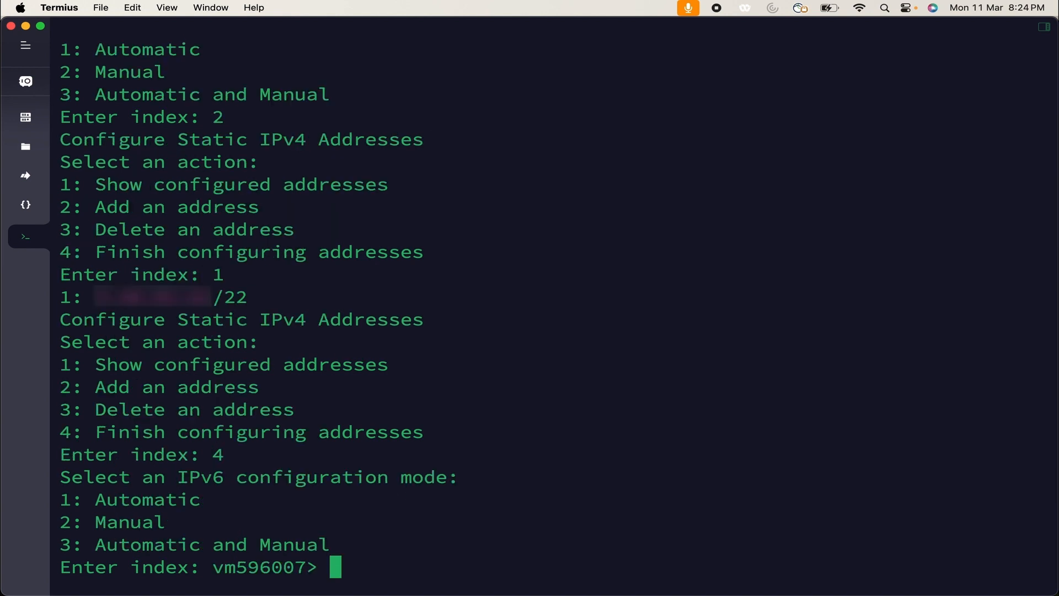